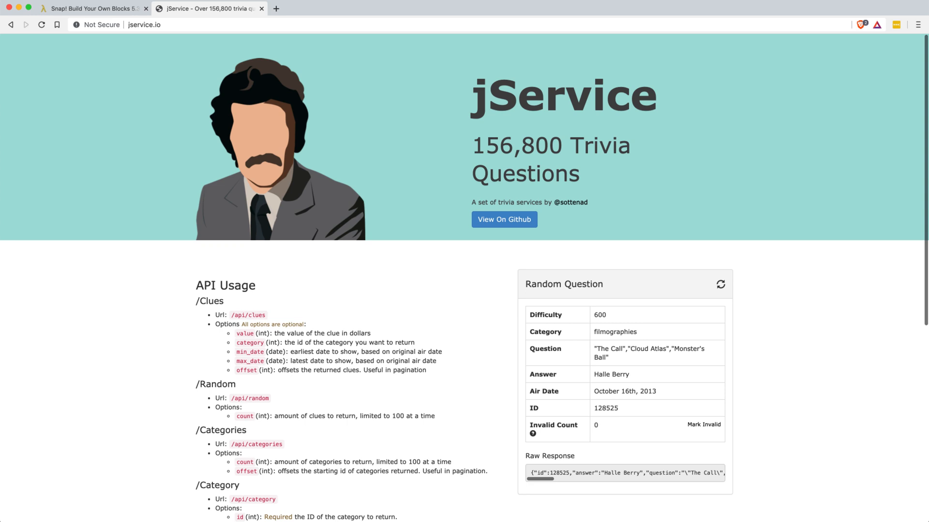
{"action": "mouse_move", "coordinate": [289, 504]}
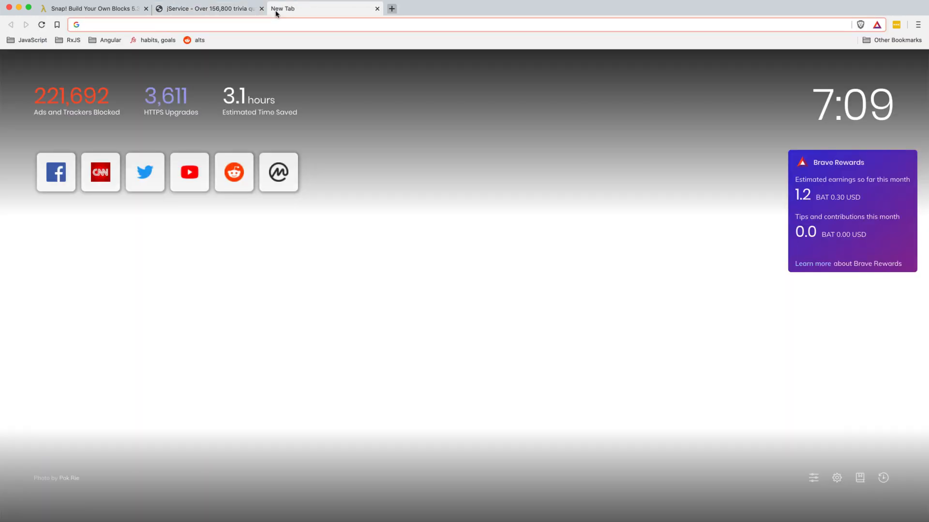
Load jservice.io/api/random to view one random trivia clue as JSON, then return to Snap!
{"action": "type", "text": "jservice.io/"}
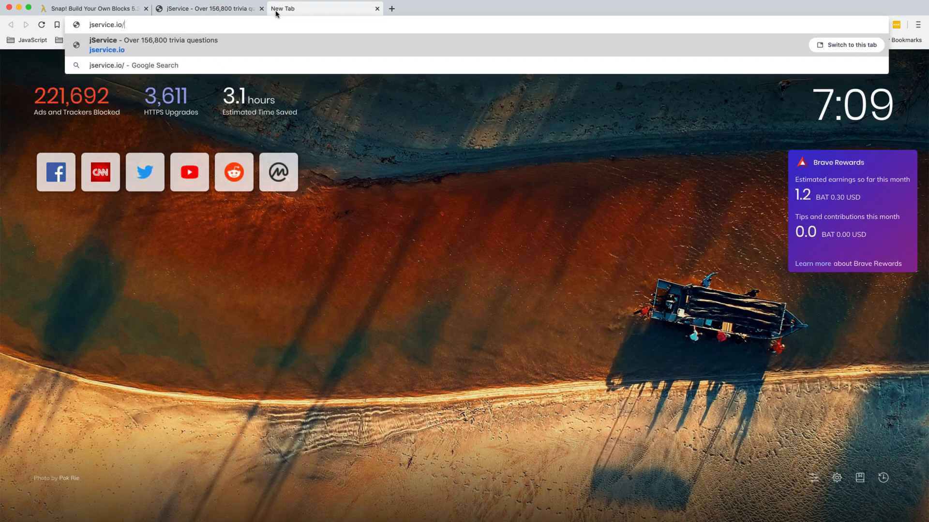
{"action": "type", "text": "api/random"}
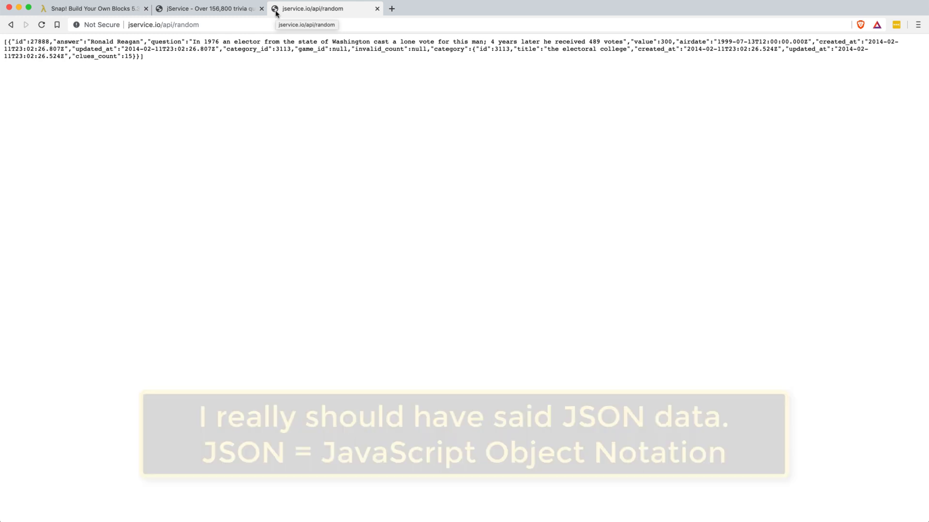
{"action": "left_click", "coordinate": [164, 24]}
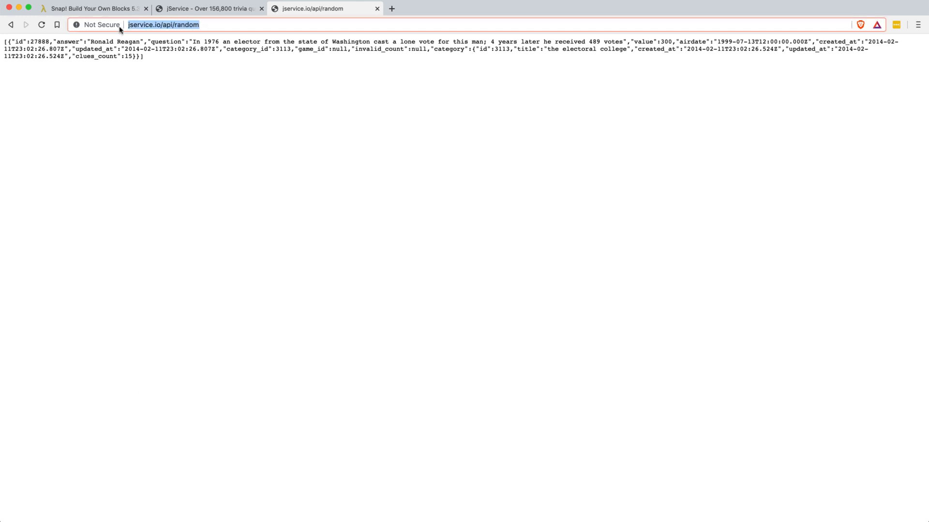
{"action": "left_click", "coordinate": [92, 9]}
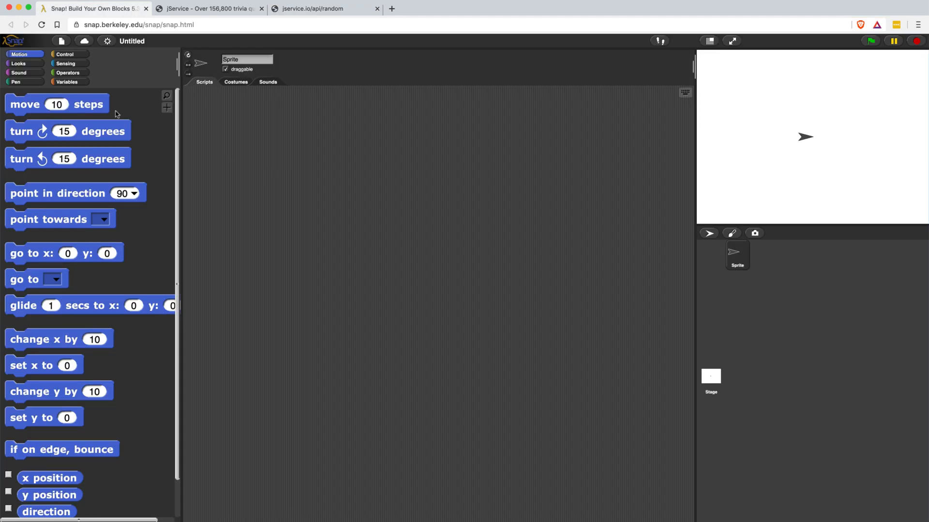
{"action": "left_click", "coordinate": [65, 63]}
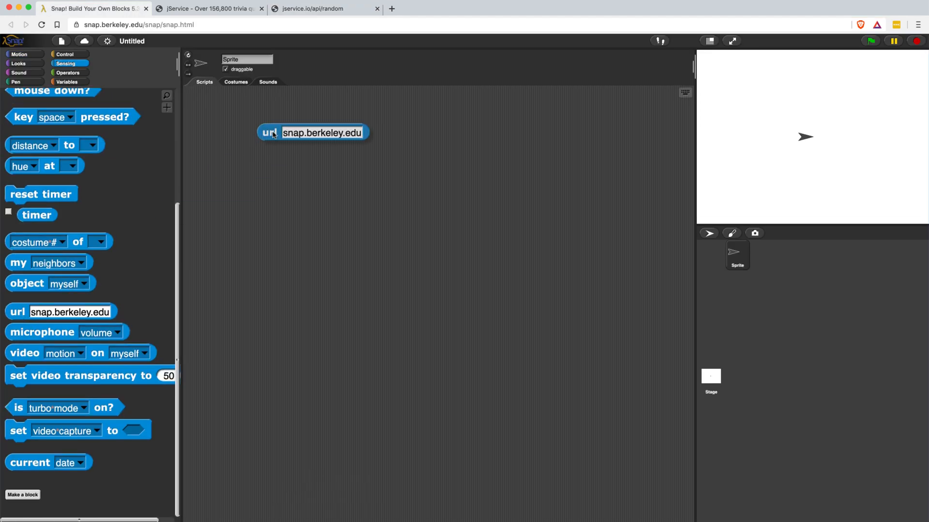
{"action": "type", "text": "http://jservice.io/api/random"}
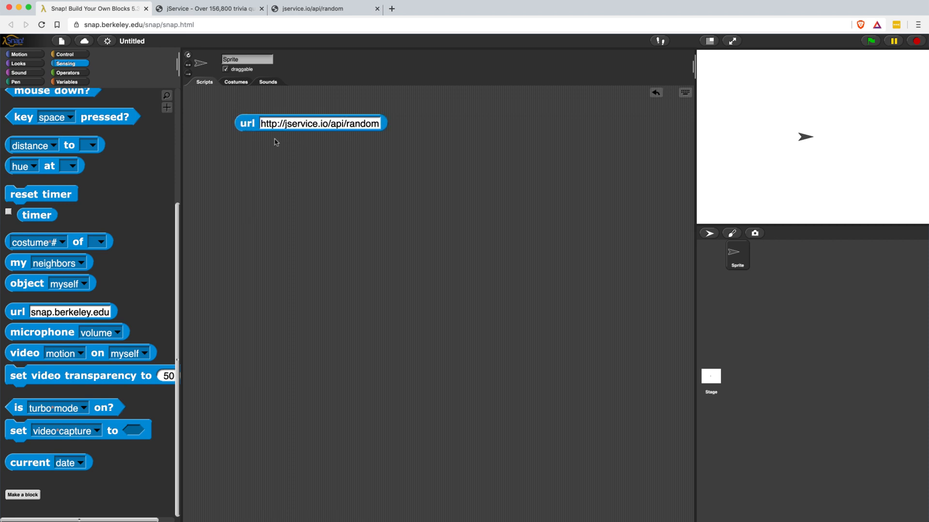
{"action": "left_click", "coordinate": [248, 123]}
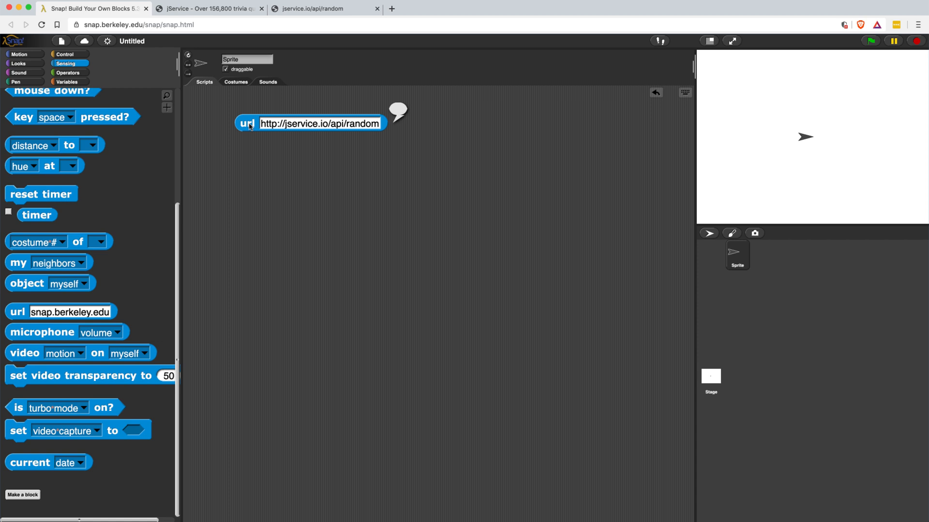
Import the 'Web services access (https)' library from File > Libraries.
{"action": "left_click", "coordinate": [61, 40]}
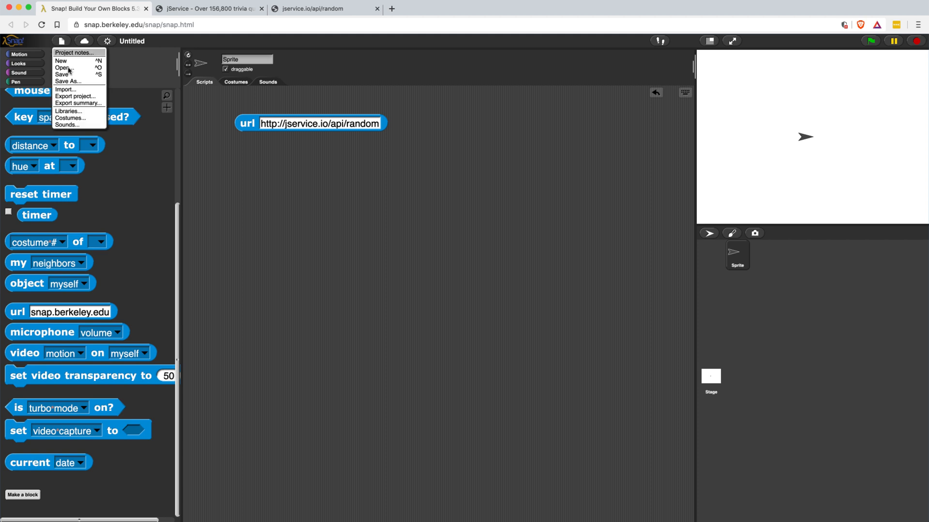
{"action": "left_click", "coordinate": [68, 111]}
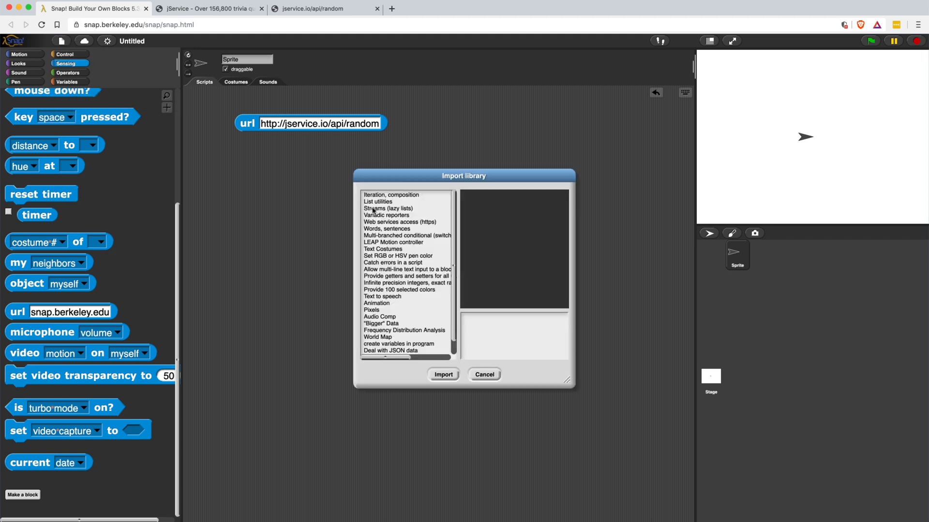
{"action": "mouse_move", "coordinate": [398, 229]}
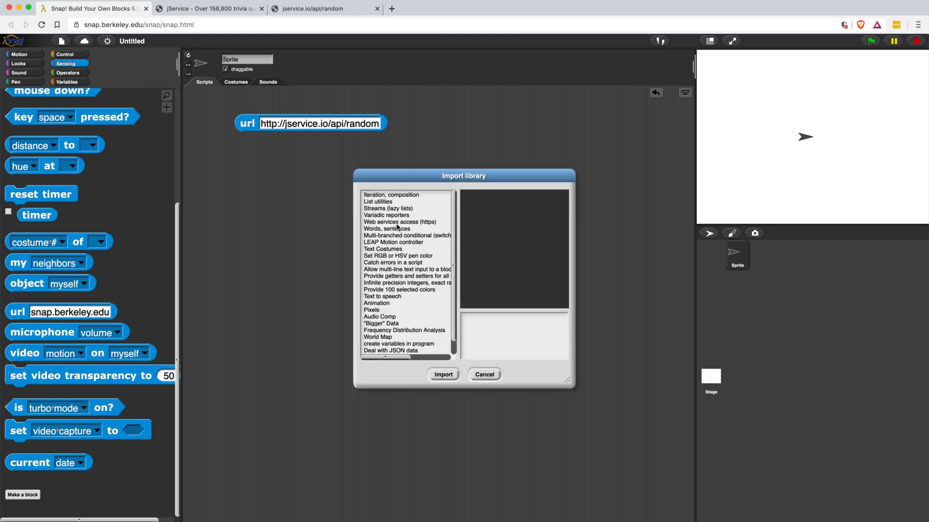
{"action": "left_click", "coordinate": [400, 222]}
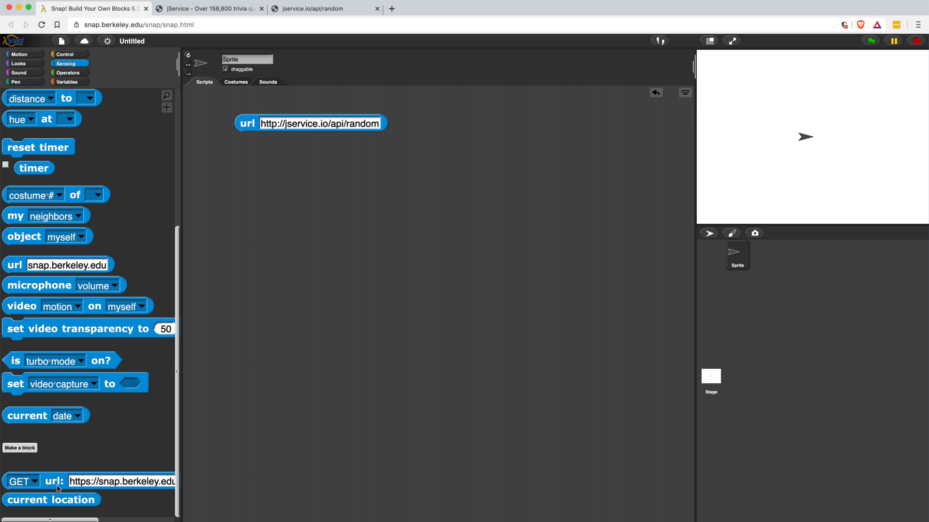
{"action": "left_click", "coordinate": [917, 25]}
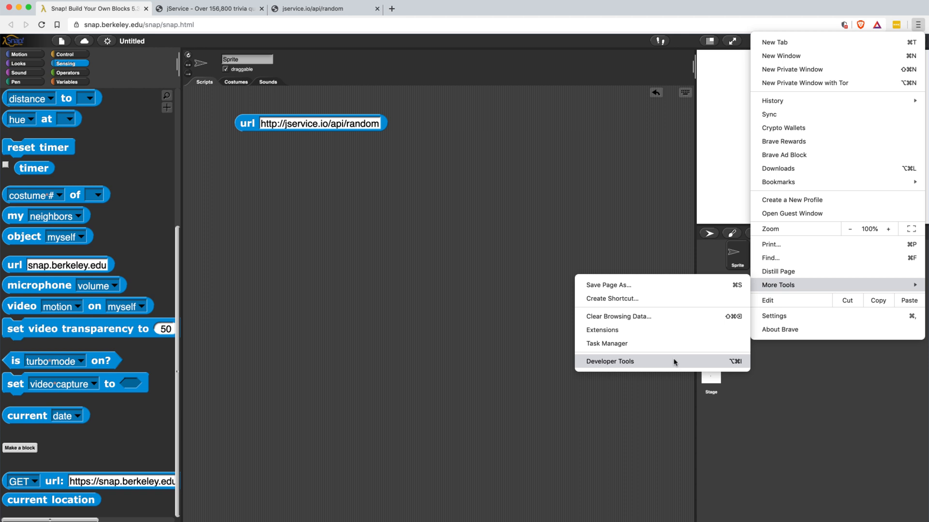
Show the DevTools Console and run the url block with the https address to see errors.
{"action": "left_click", "coordinate": [610, 362]}
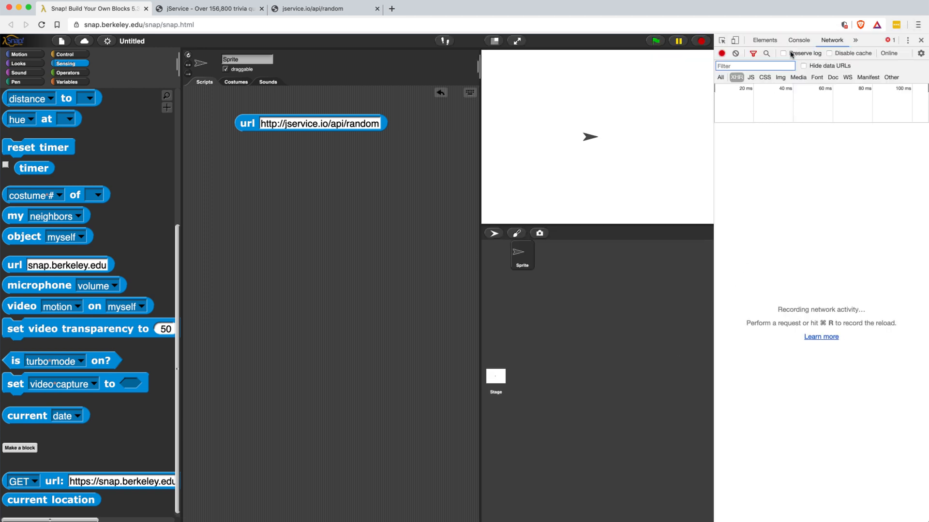
{"action": "left_click", "coordinate": [798, 39]}
{"action": "type", "text": "s"}
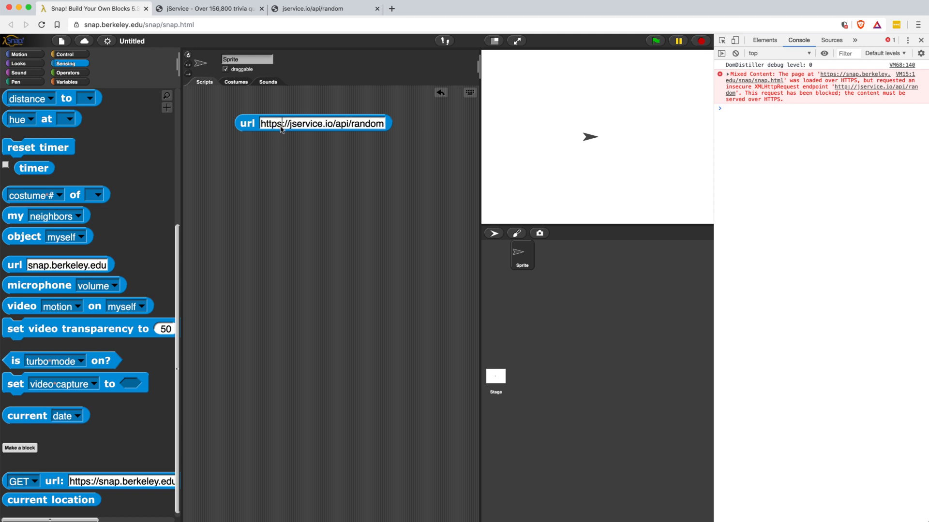
{"action": "left_click", "coordinate": [247, 123]}
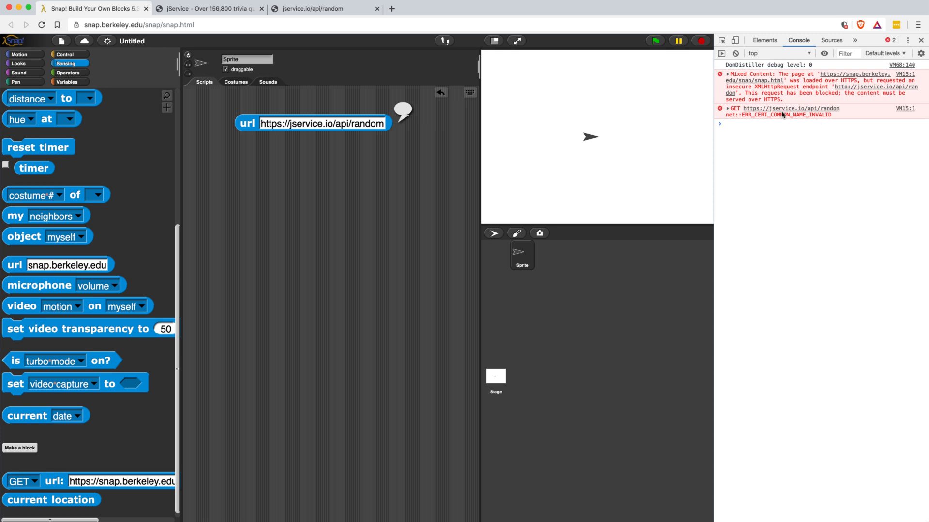
Visit corsanywhere.herokuapp.com in a new tab, then return to the jService and Snap! tabs.
{"action": "left_click", "coordinate": [505, 8]}
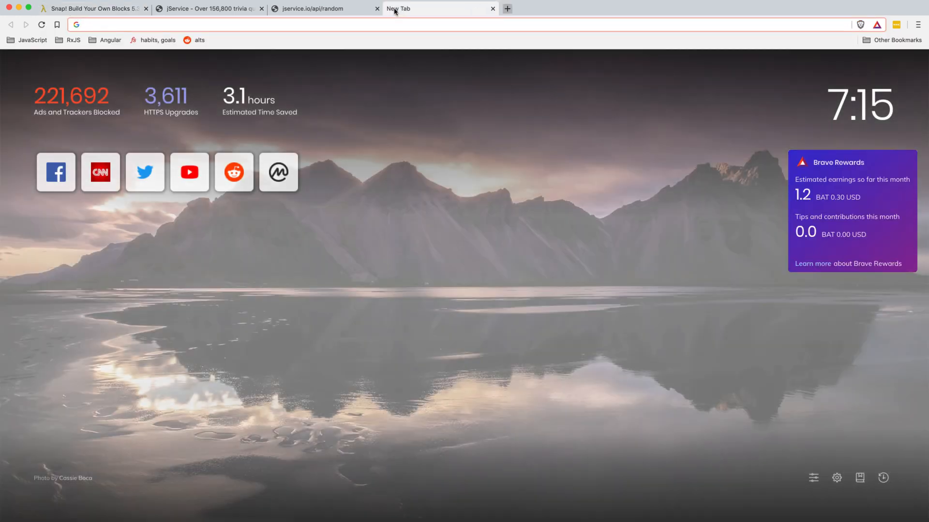
{"action": "type", "text": "corsan"}
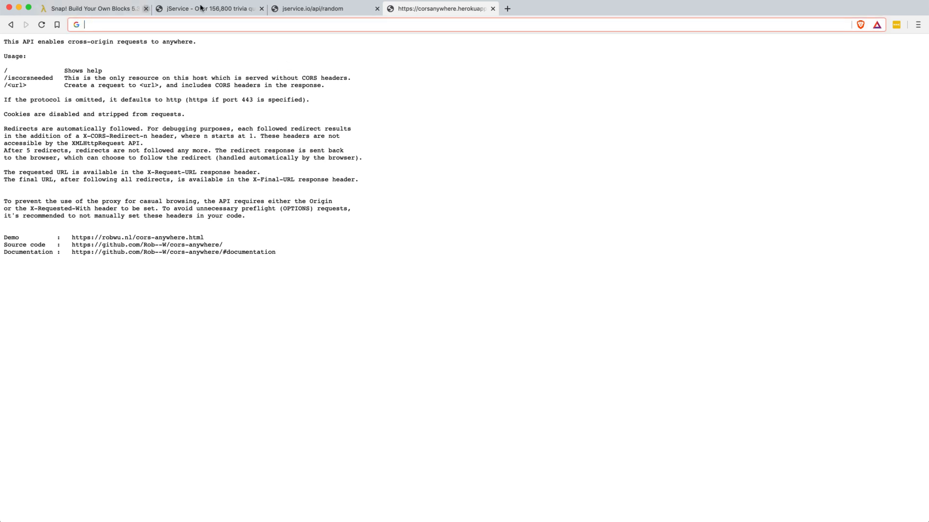
{"action": "left_click", "coordinate": [209, 8]}
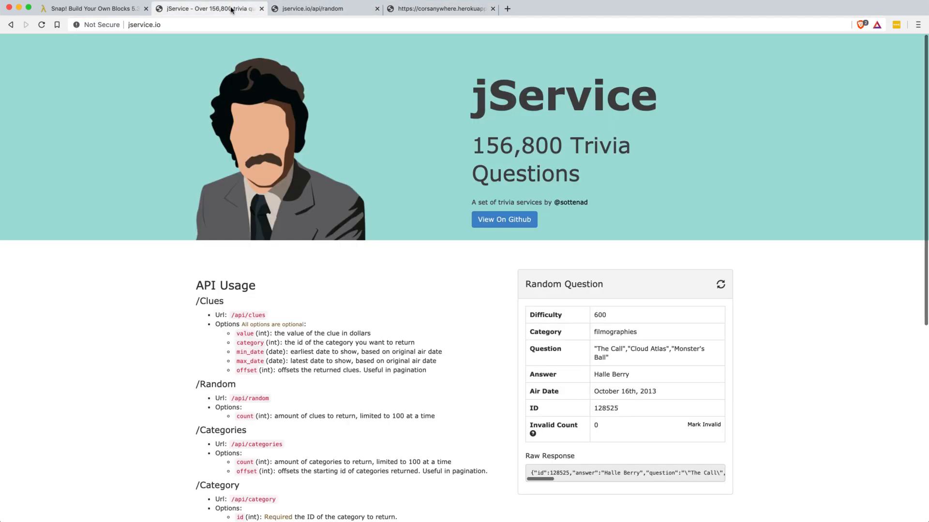
{"action": "left_click", "coordinate": [92, 8]}
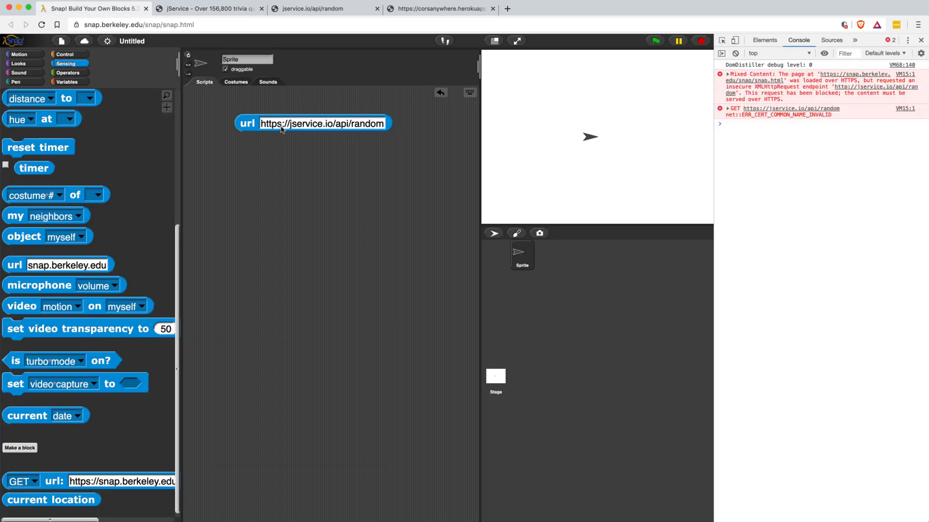
{"action": "type", "text": "http://https://corsanywhere.herokuapp.com/jservice"}
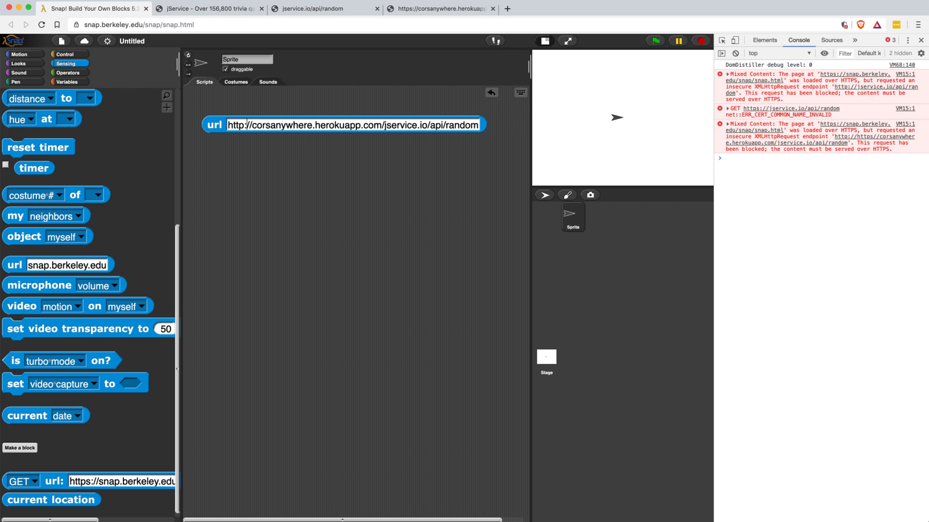
{"action": "left_click", "coordinate": [215, 124]}
{"action": "type", "text": "s"}
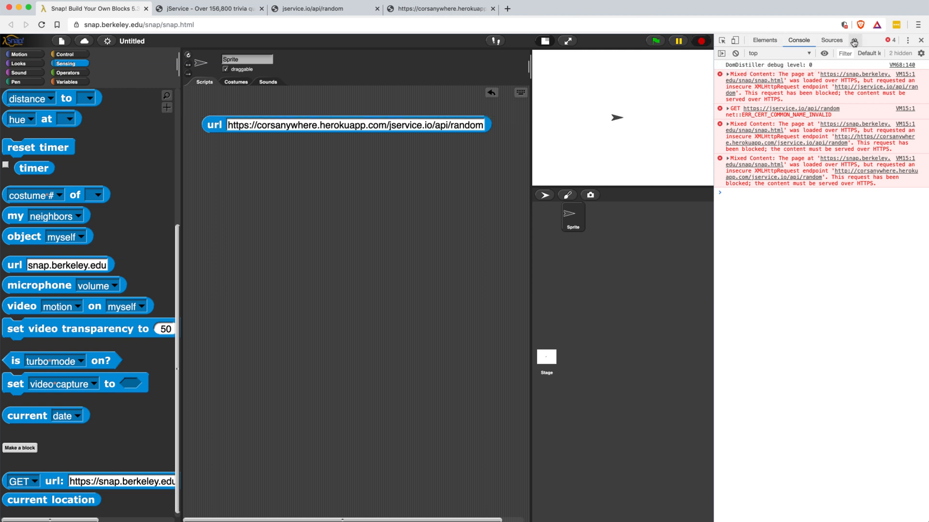
{"action": "left_click", "coordinate": [845, 40]}
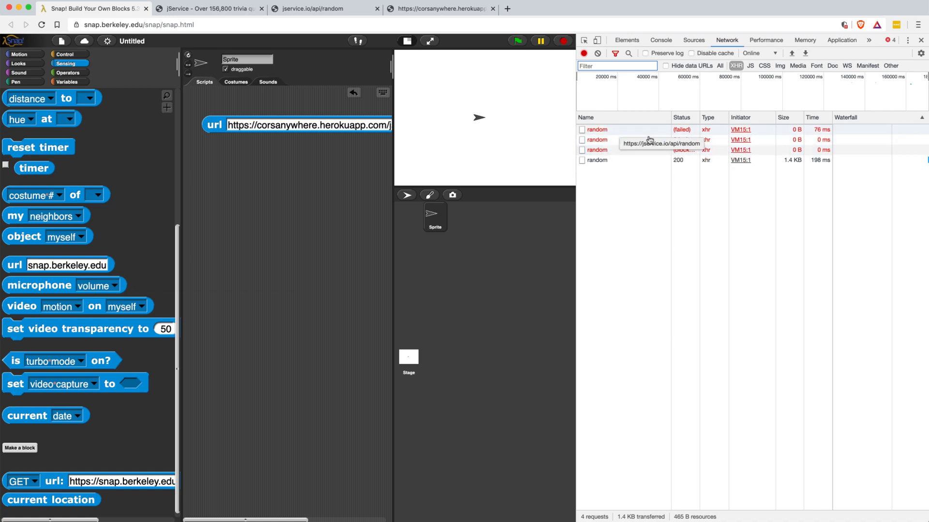
Inspect the failed 'random' request and the successful 200 proxied request in Network.
{"action": "left_click", "coordinate": [596, 129]}
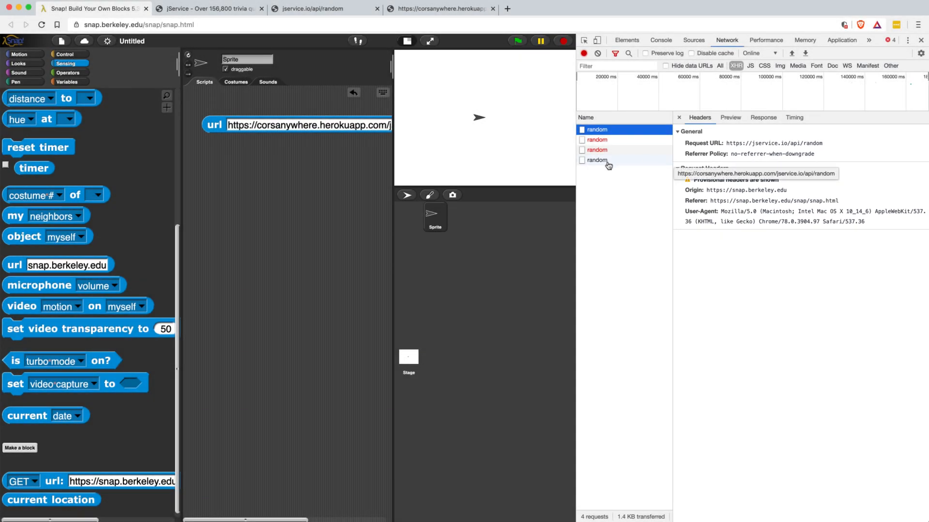
{"action": "left_click", "coordinate": [596, 160]}
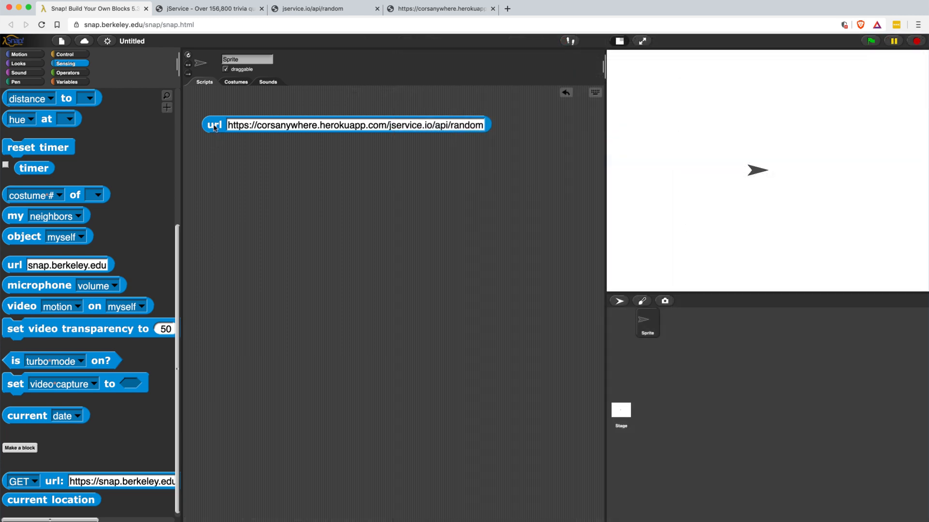
Run the proxied url block, then import the 'Deal with JSON data' library.
{"action": "left_click", "coordinate": [214, 124]}
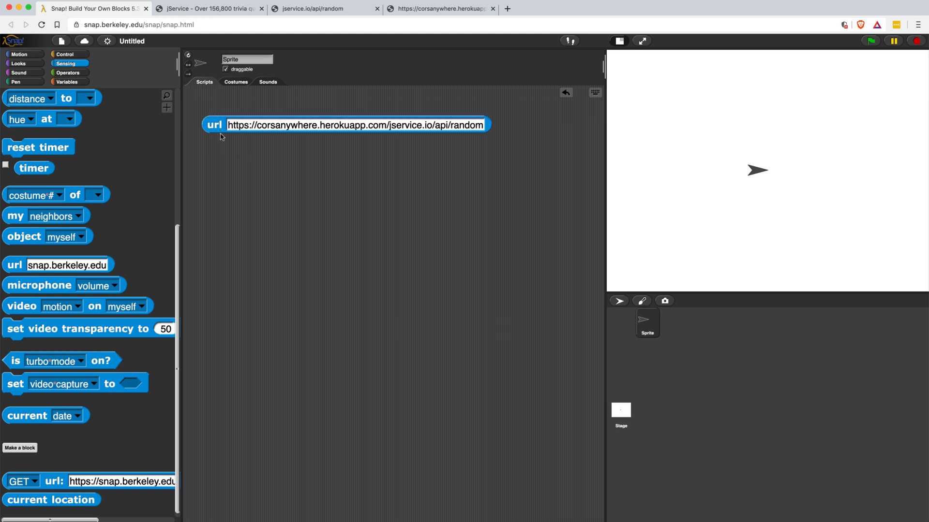
{"action": "left_click", "coordinate": [60, 40]}
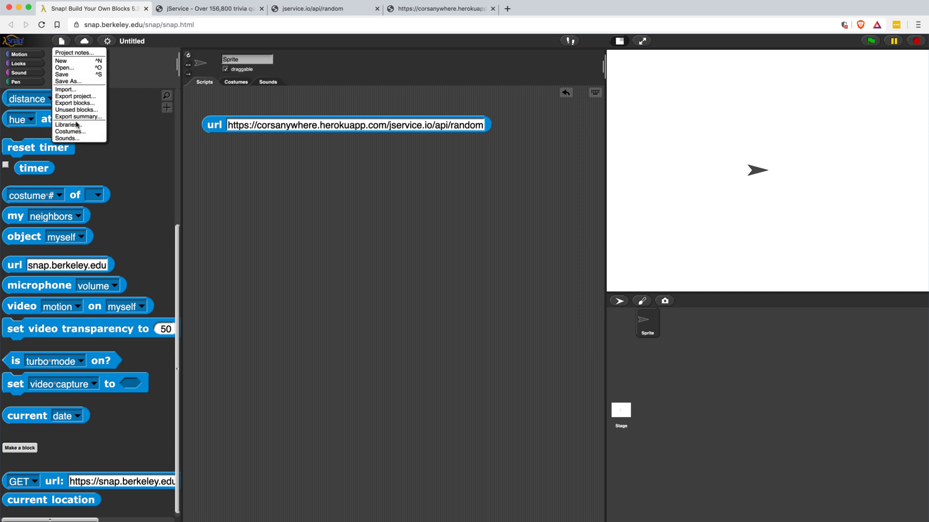
{"action": "left_click", "coordinate": [68, 124]}
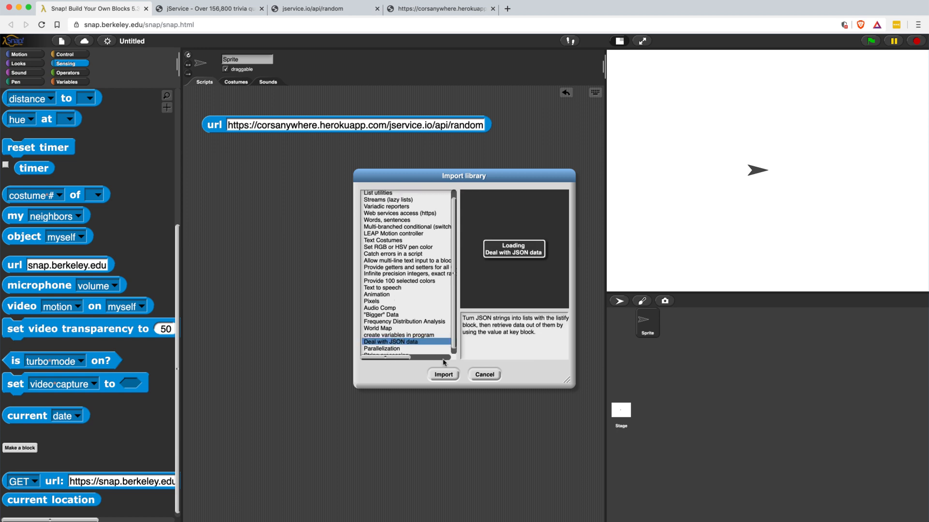
{"action": "left_click", "coordinate": [442, 375]}
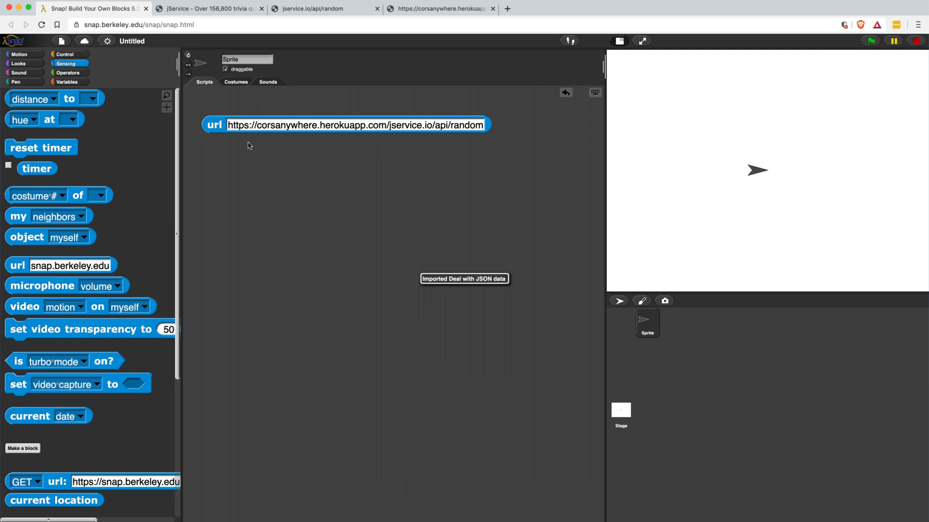
Wrap the url block in listify and run it to view the id/answer key-value table.
{"action": "left_click", "coordinate": [68, 72]}
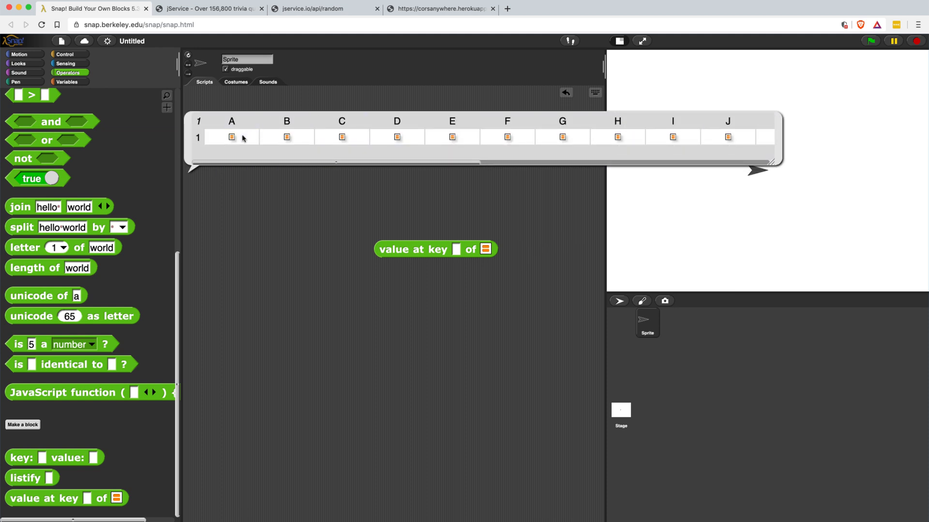
{"action": "left_click", "coordinate": [486, 249]}
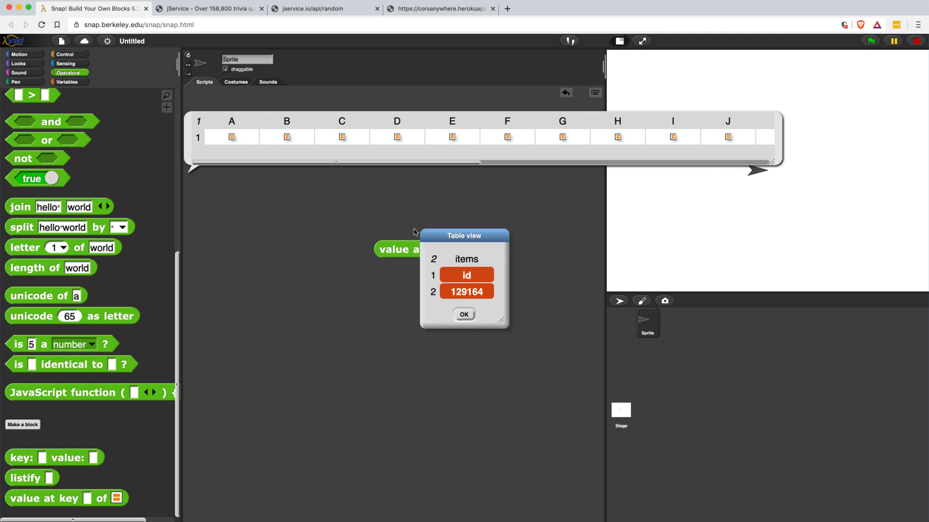
{"action": "left_click", "coordinate": [464, 314]}
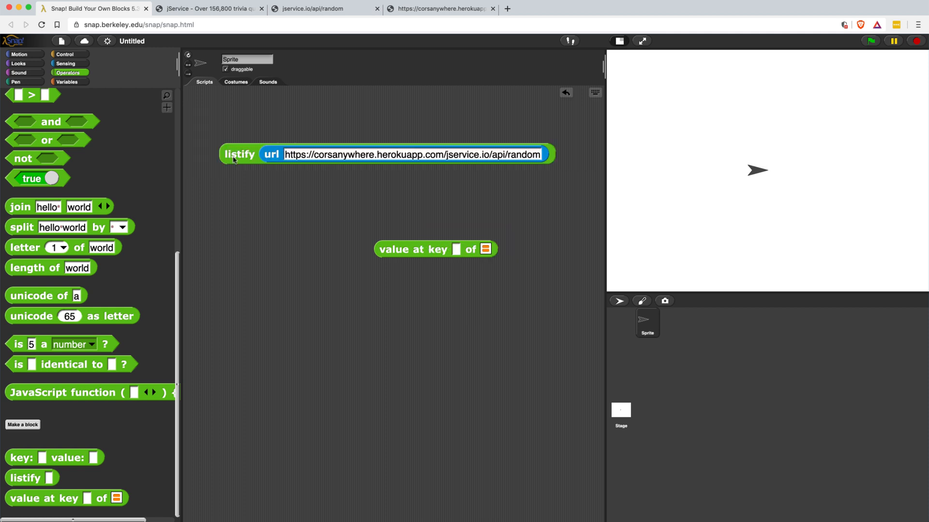
{"action": "left_click", "coordinate": [240, 154]}
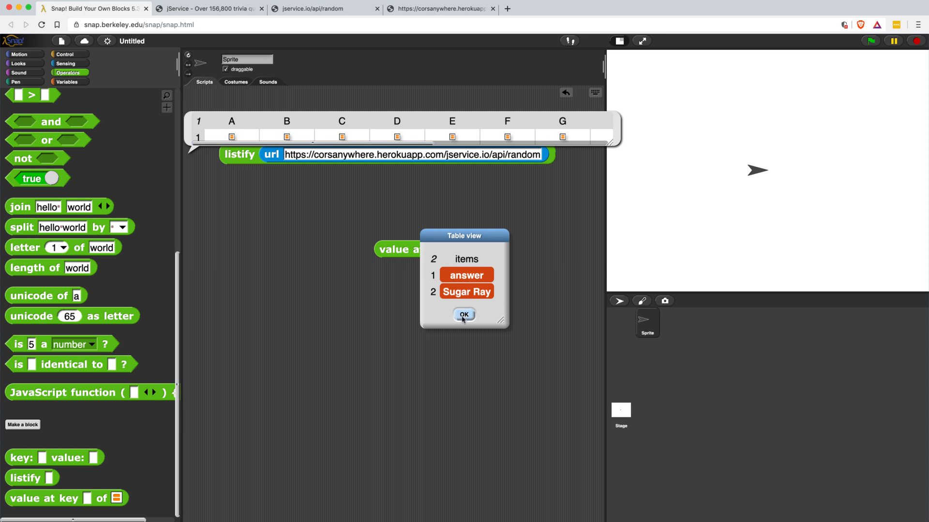
{"action": "left_click", "coordinate": [464, 315]}
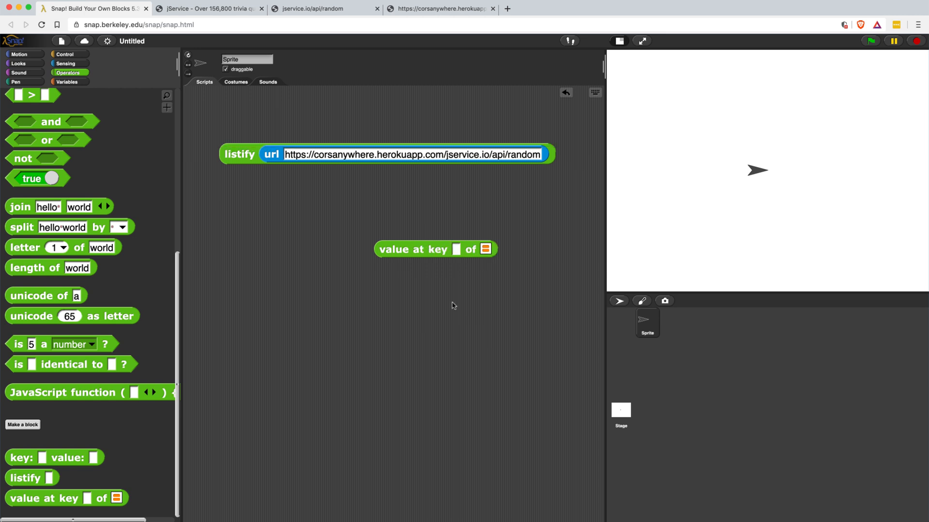
{"action": "left_click", "coordinate": [239, 155]}
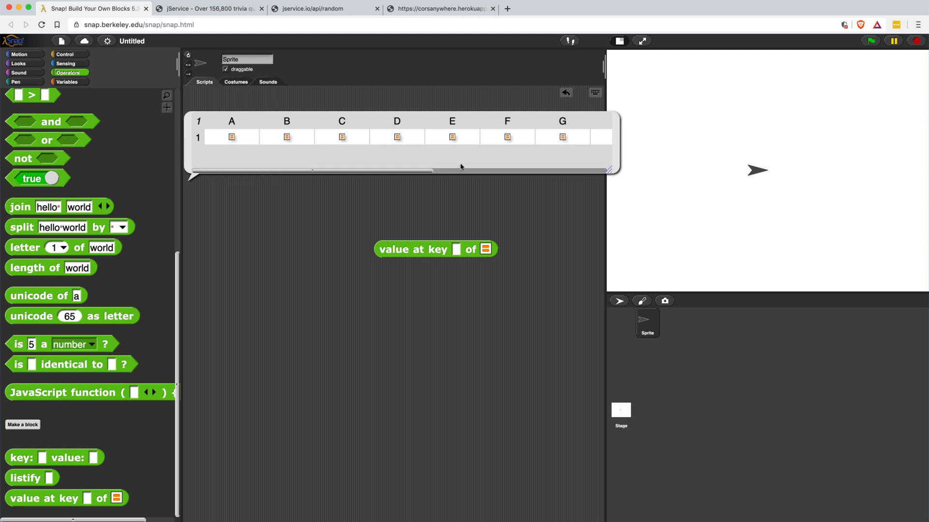
Place the listify request in an 'item 1 of' block, with an 'item 2 of' block nearby.
{"action": "left_click", "coordinate": [67, 82]}
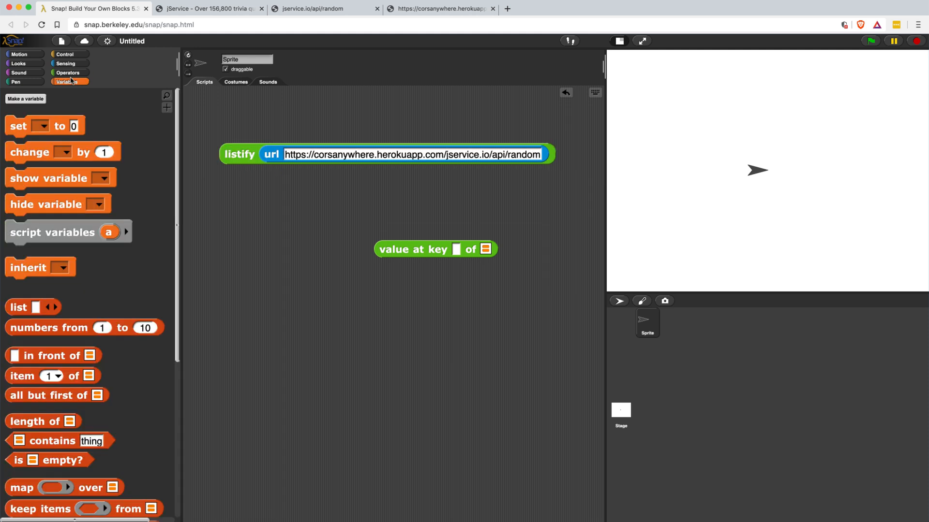
{"action": "scroll", "scroll_direction": "down", "scroll_amount": 3}
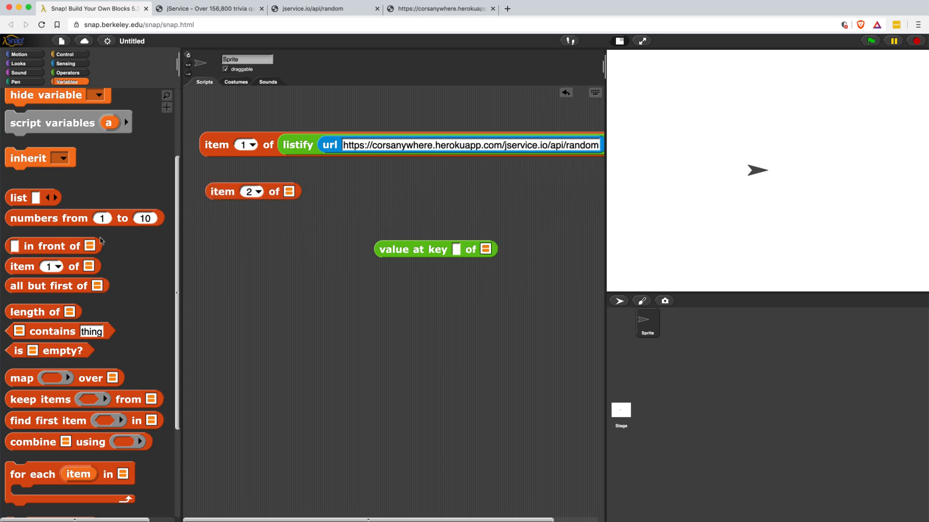
Drop 'item 3 of' into 'item 2 of' and feed it the 'item 1 of listify url' block.
{"action": "left_click_drag", "start_coordinate": [52, 267], "coordinate": [290, 193]}
{"action": "type", "text": "3"}
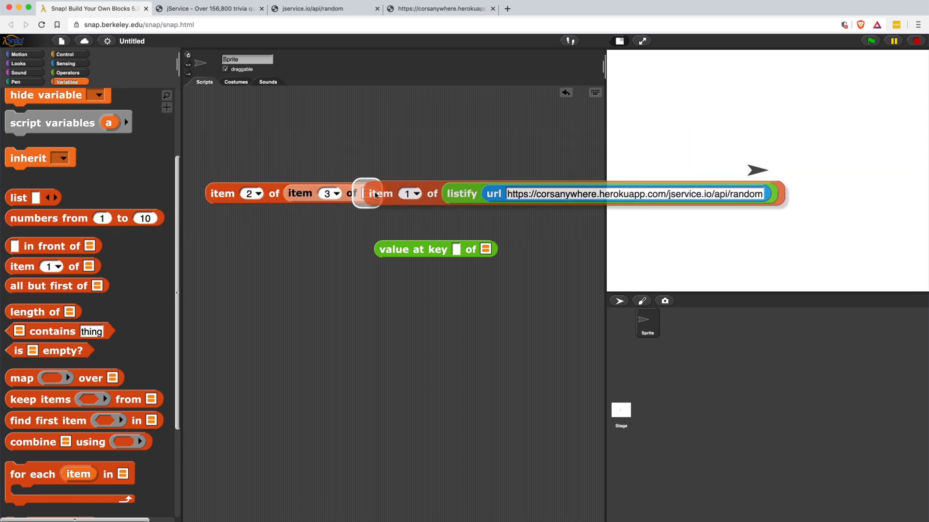
{"action": "left_click_drag", "start_coordinate": [377, 193], "coordinate": [225, 112]}
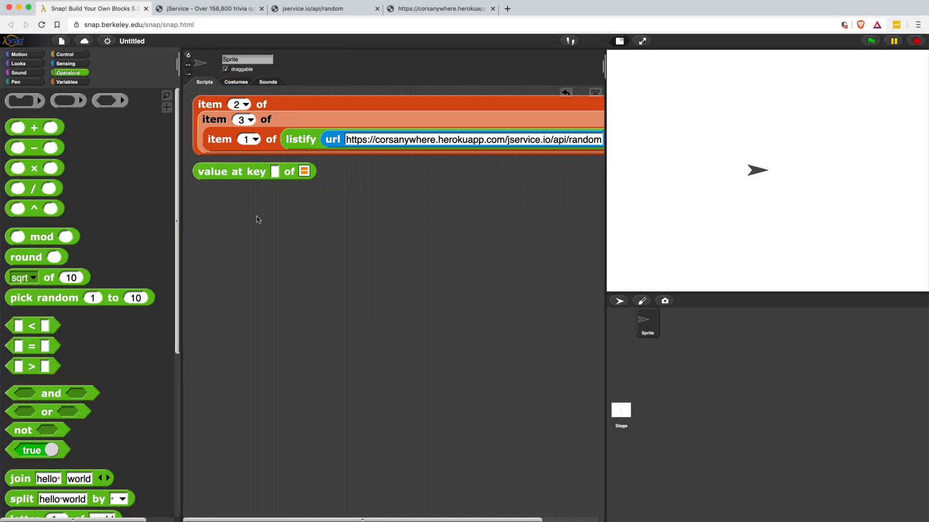
Create Operators reporter 'entire json object' reporting item 1 of the listified trivia request.
{"action": "right_click", "coordinate": [256, 219]}
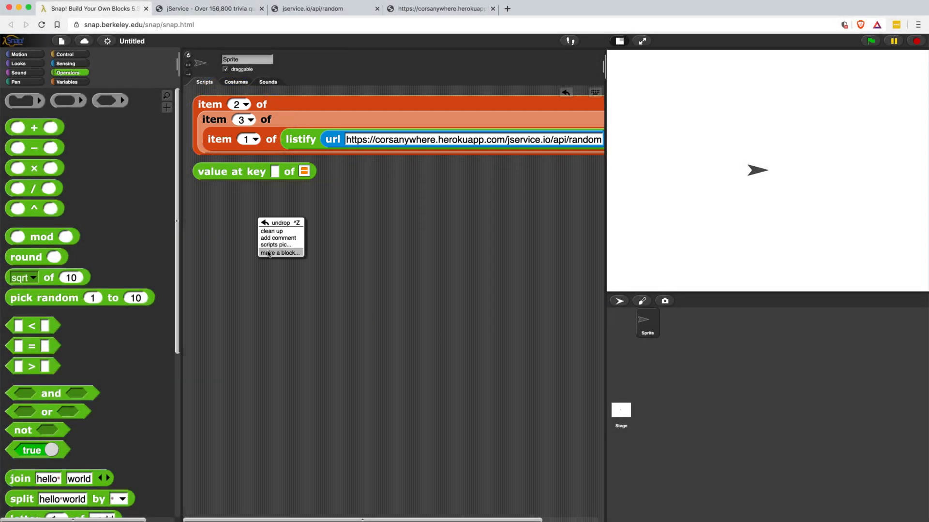
{"action": "left_click", "coordinate": [280, 253]}
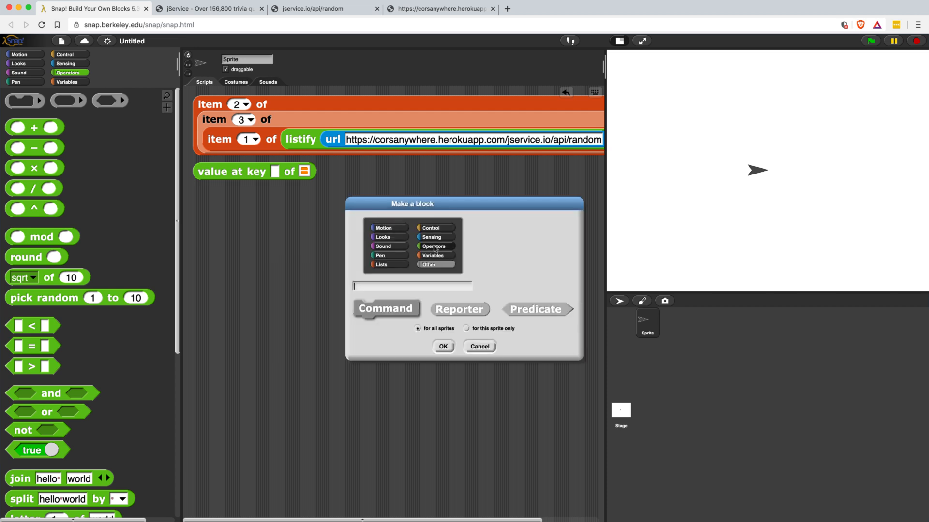
{"action": "left_click", "coordinate": [433, 246]}
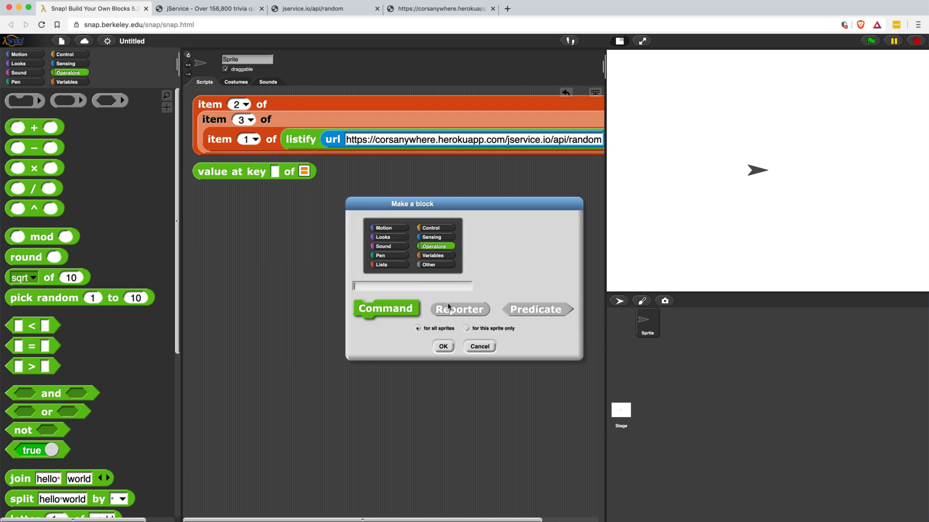
{"action": "left_click", "coordinate": [460, 309]}
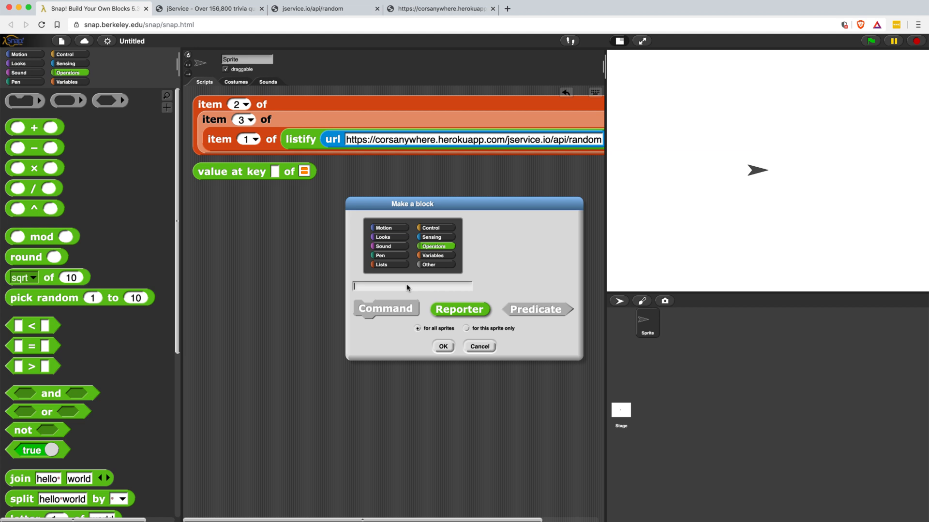
{"action": "type", "text": "entire json object"}
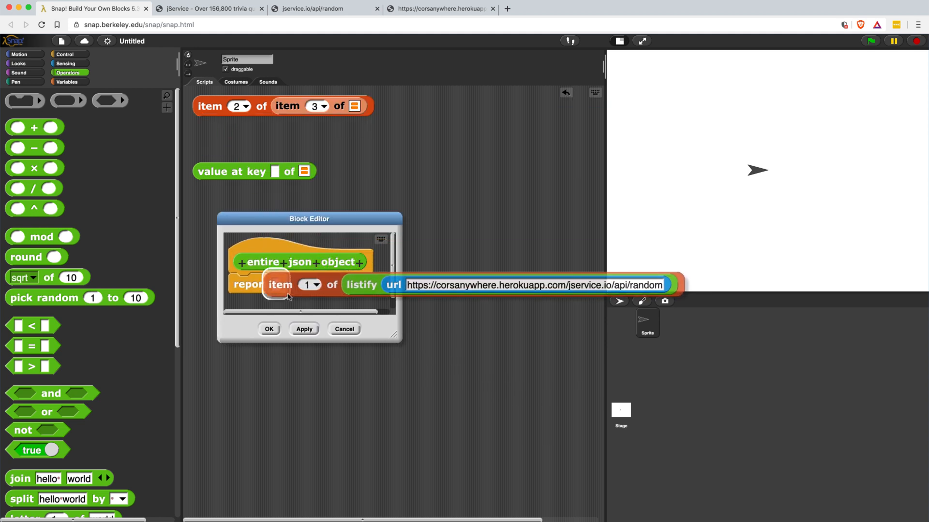
{"action": "left_click_drag", "start_coordinate": [400, 343], "coordinate": [668, 367]}
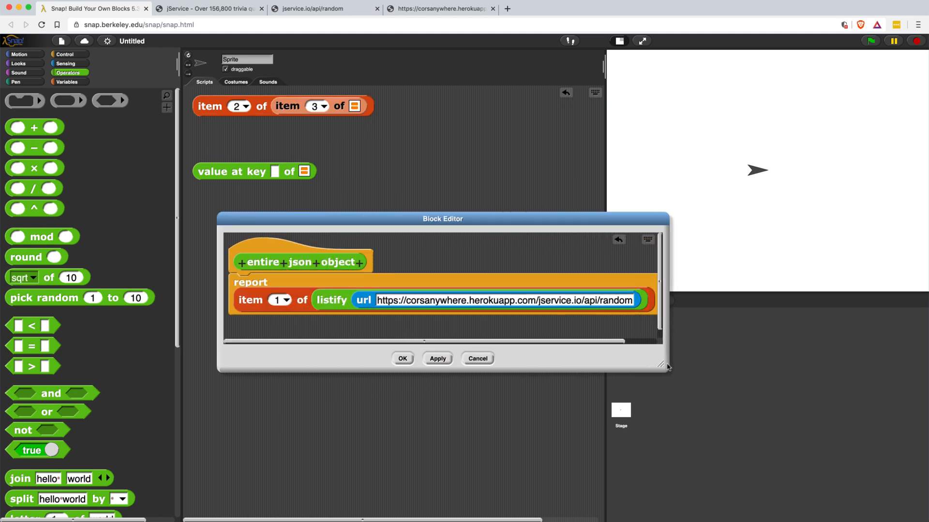
{"action": "left_click_drag", "start_coordinate": [666, 366], "coordinate": [693, 360]}
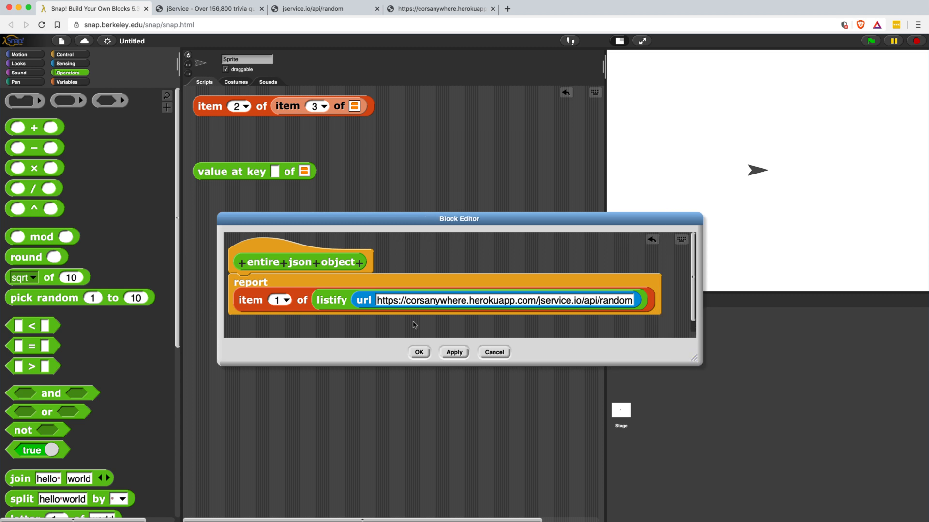
{"action": "left_click", "coordinate": [418, 353]}
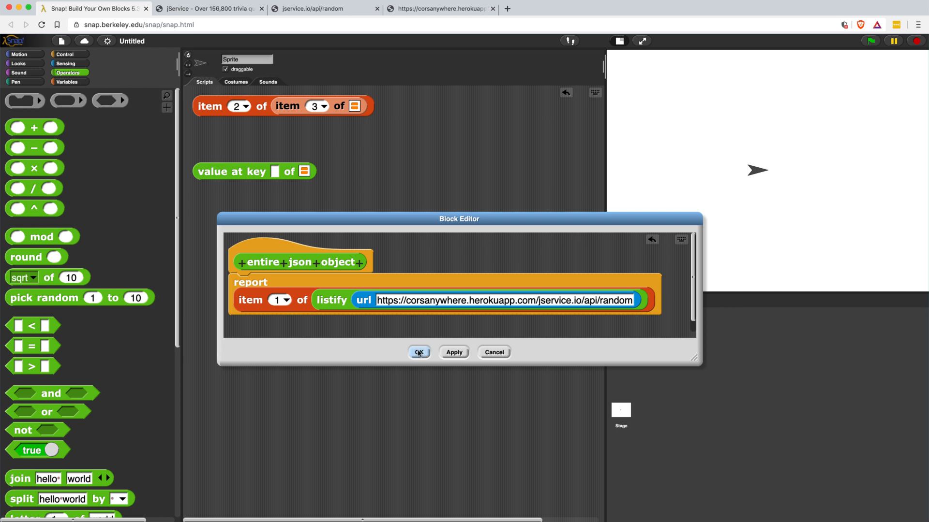
{"action": "left_click", "coordinate": [419, 352]}
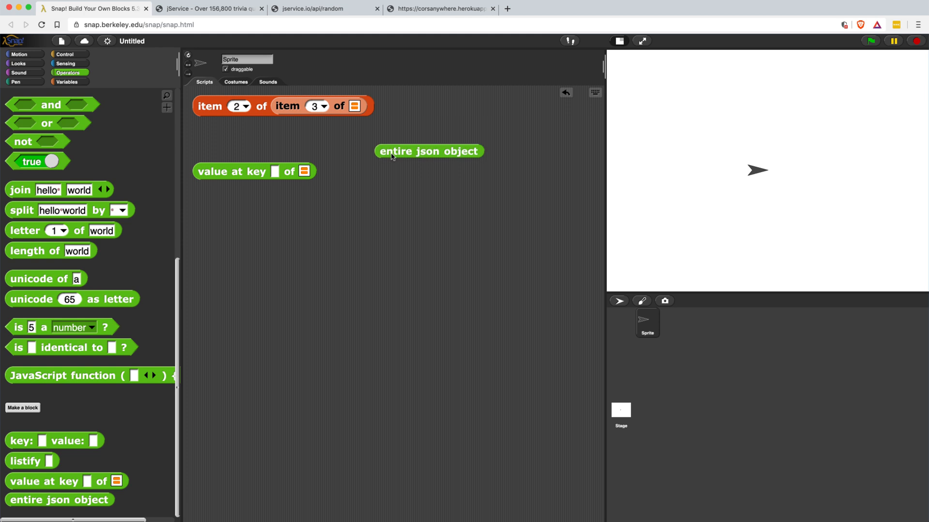
Run 'entire json object' to show the 11-row table of trivia fields.
{"action": "left_click", "coordinate": [428, 151]}
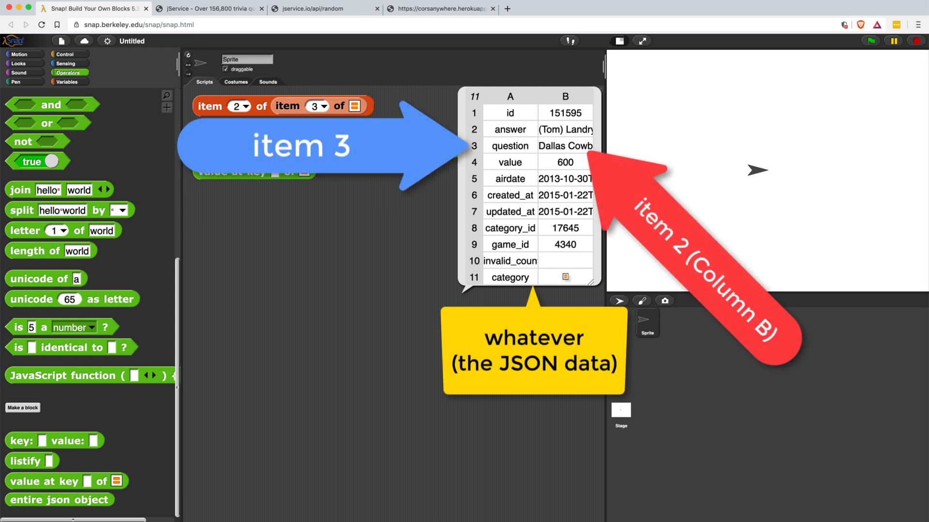
Create a new reporter block named 'question from %list'.
{"action": "right_click", "coordinate": [343, 320]}
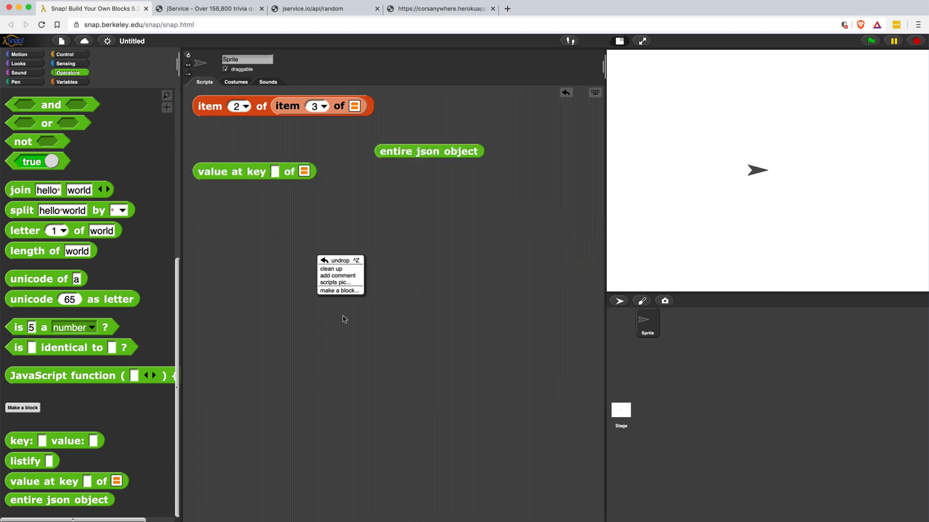
{"action": "left_click", "coordinate": [339, 291]}
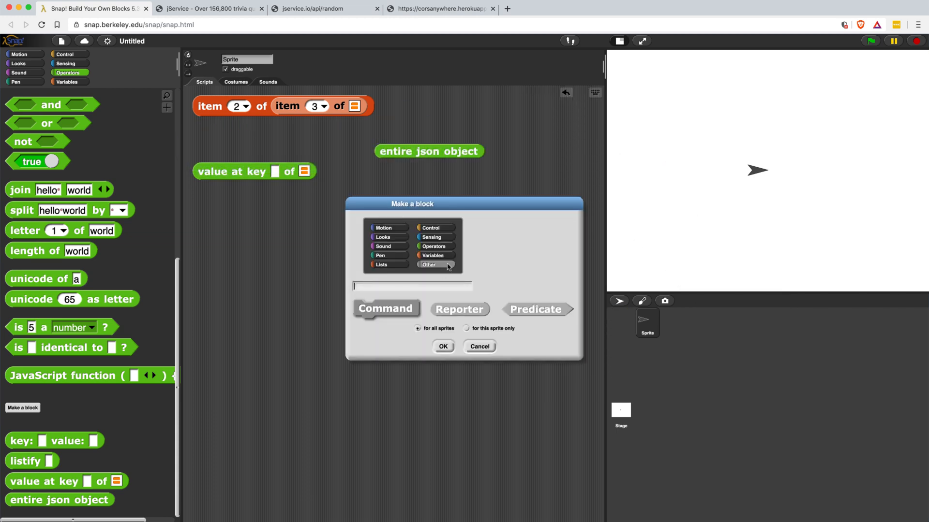
{"action": "left_click", "coordinate": [435, 246]}
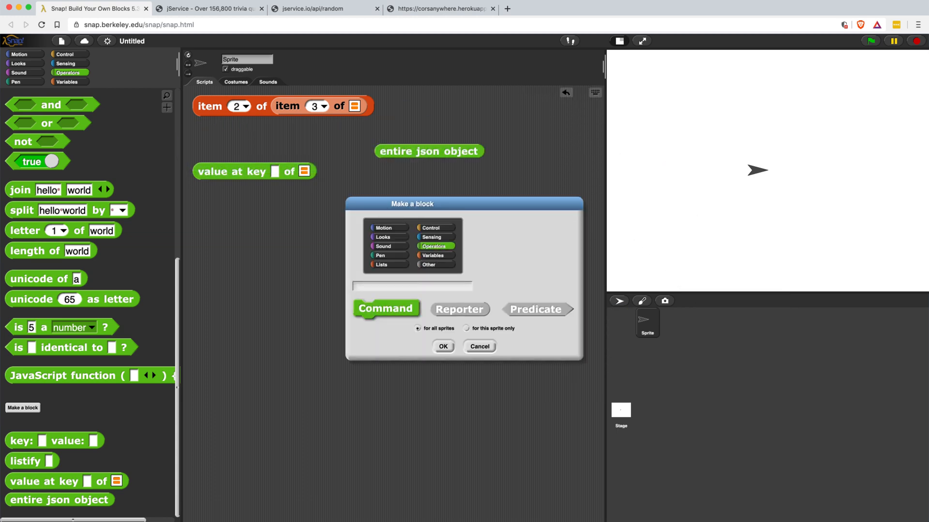
{"action": "type", "text": "question from"}
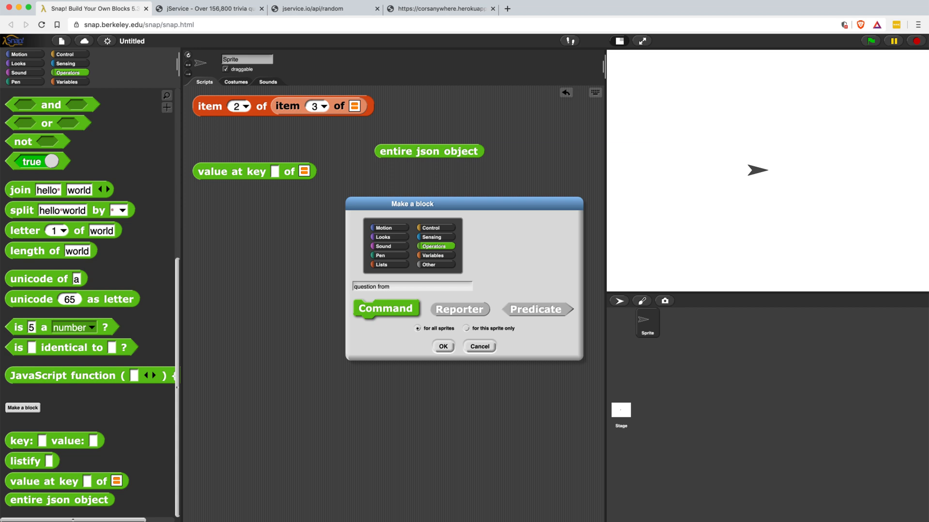
{"action": "left_click", "coordinate": [459, 309]}
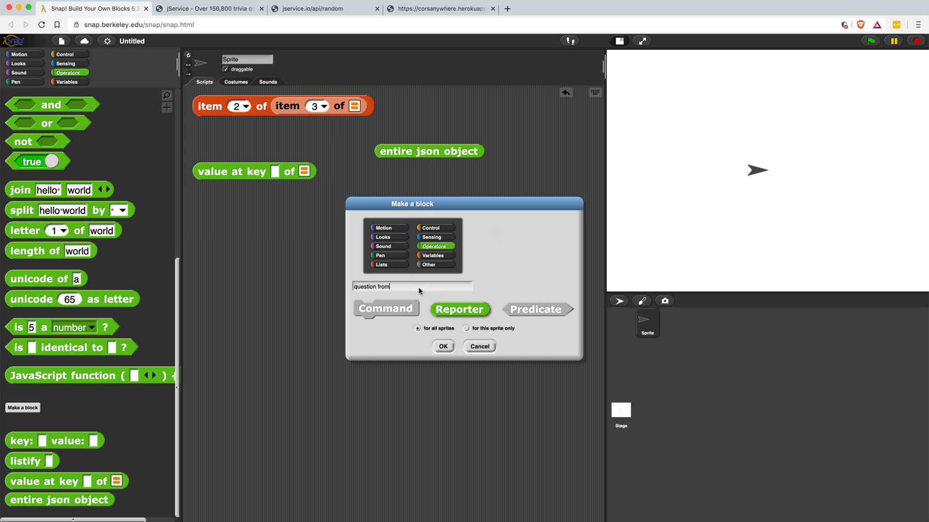
{"action": "type", "text": "%"}
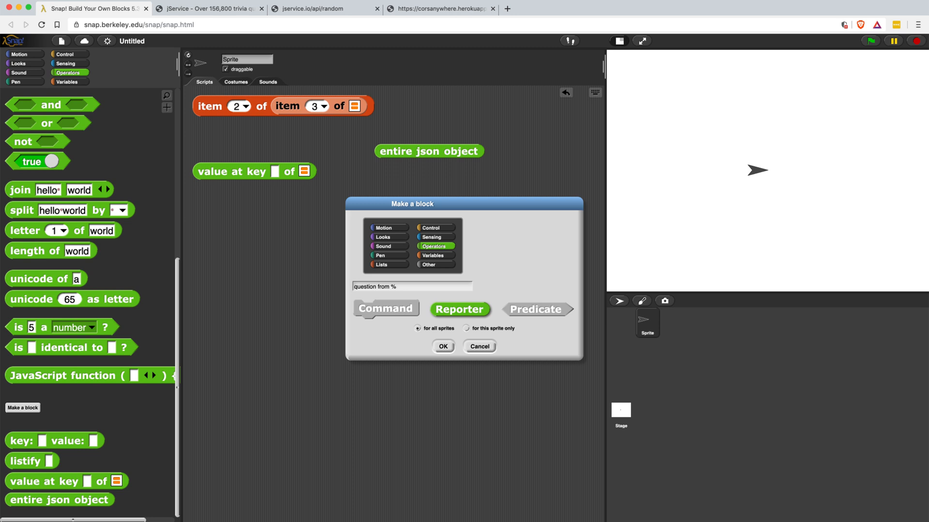
{"action": "type", "text": "li"}
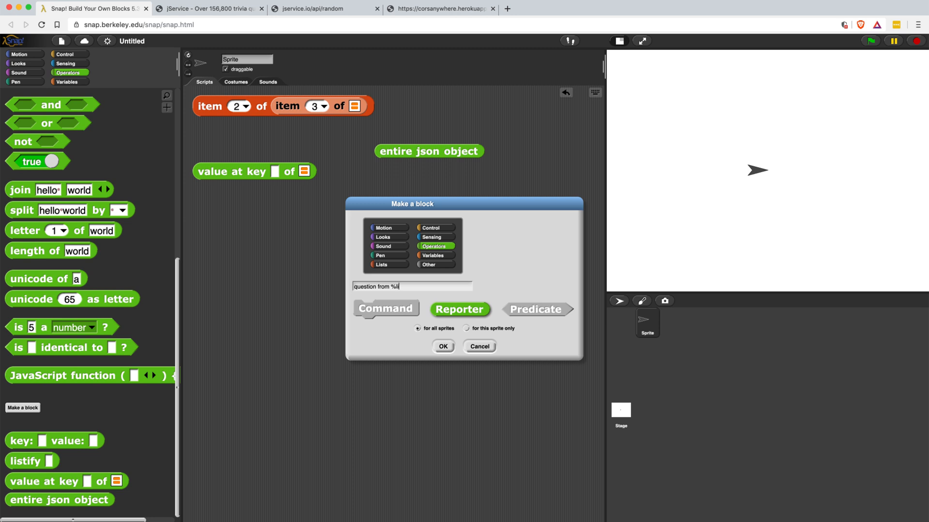
{"action": "left_click", "coordinate": [442, 347]}
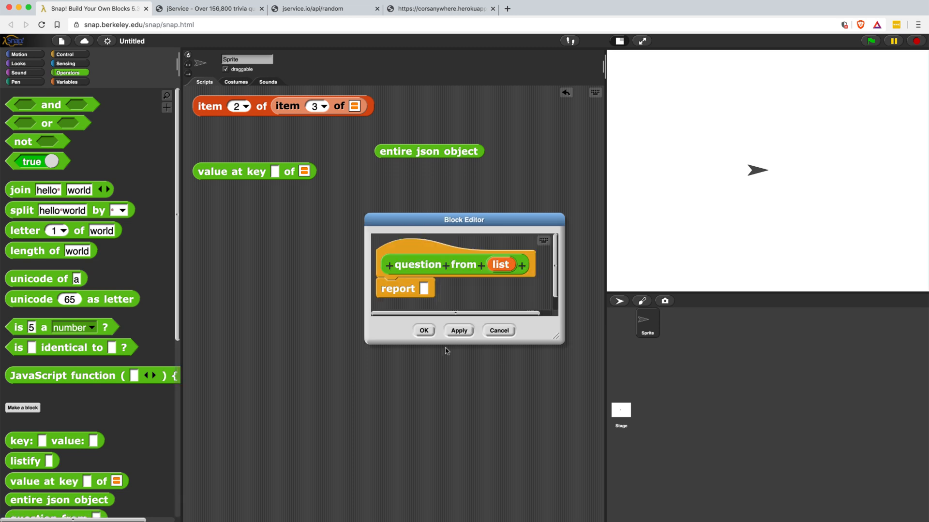
Make its input a List and report item 2 of item 3 of it.
{"action": "left_click", "coordinate": [501, 264]}
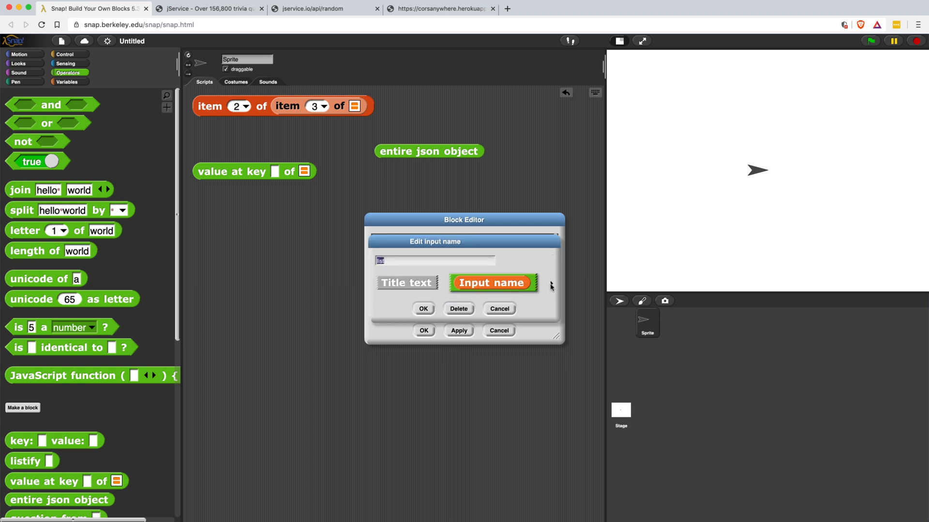
{"action": "left_click", "coordinate": [549, 286]}
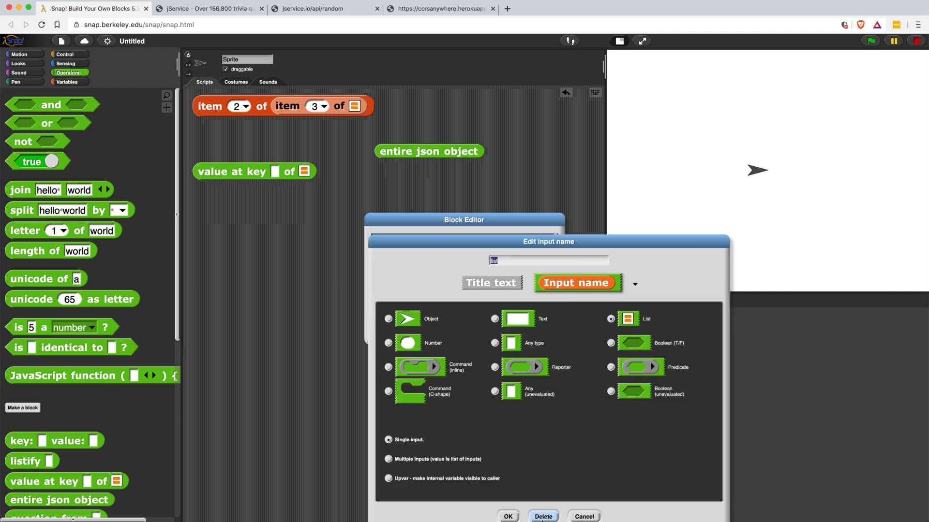
{"action": "left_click", "coordinate": [507, 517]}
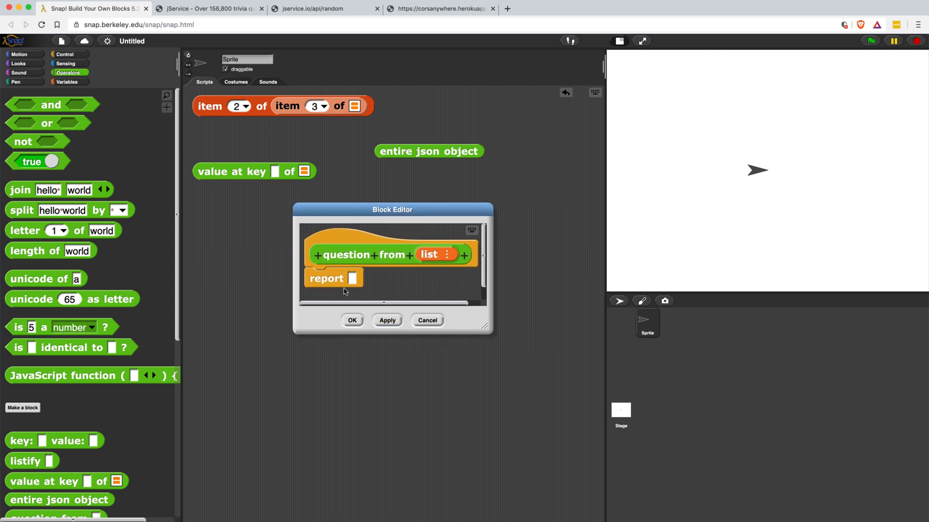
{"action": "left_click_drag", "start_coordinate": [393, 210], "coordinate": [448, 210]}
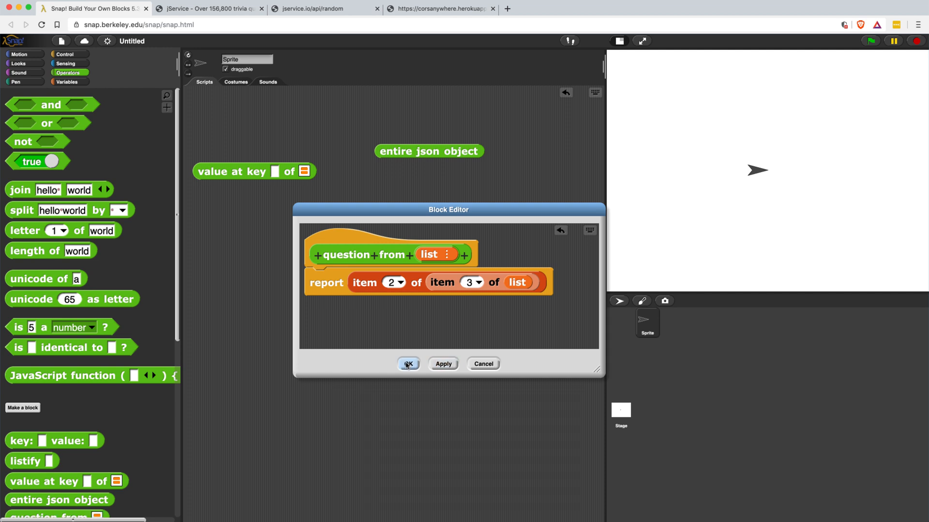
{"action": "left_click", "coordinate": [408, 364]}
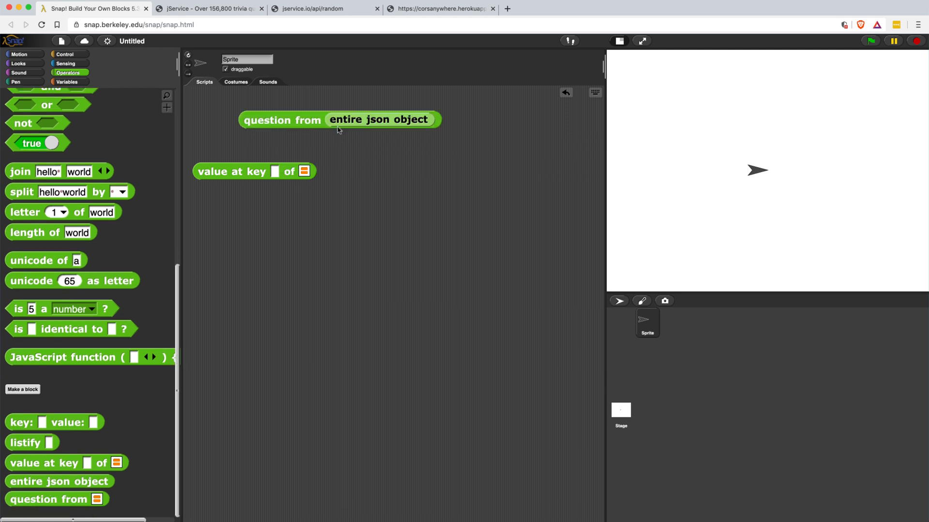
Delete value-at-key and run a fresh 'entire json object' block, showing answer NASA.
{"action": "left_click", "coordinate": [281, 119]}
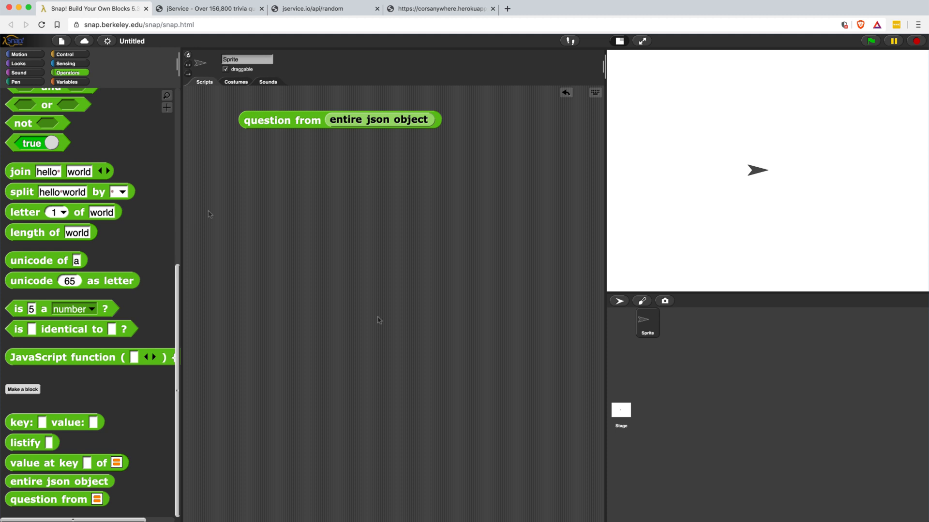
{"action": "mouse_move", "coordinate": [379, 320]}
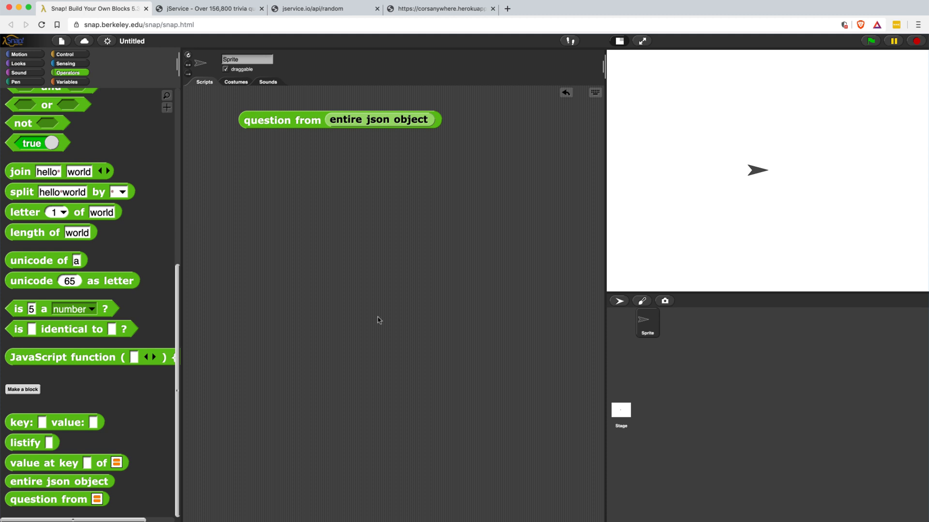
{"action": "mouse_move", "coordinate": [370, 320]}
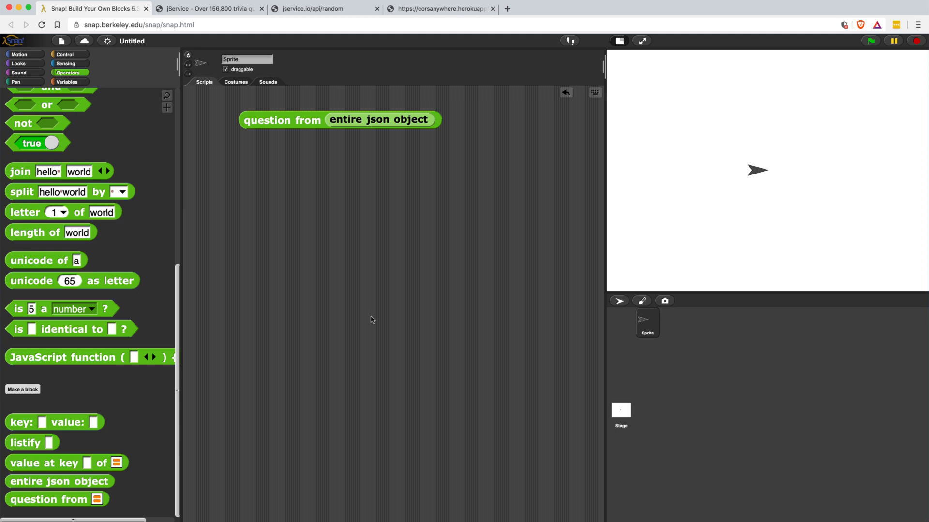
{"action": "mouse_move", "coordinate": [372, 119]}
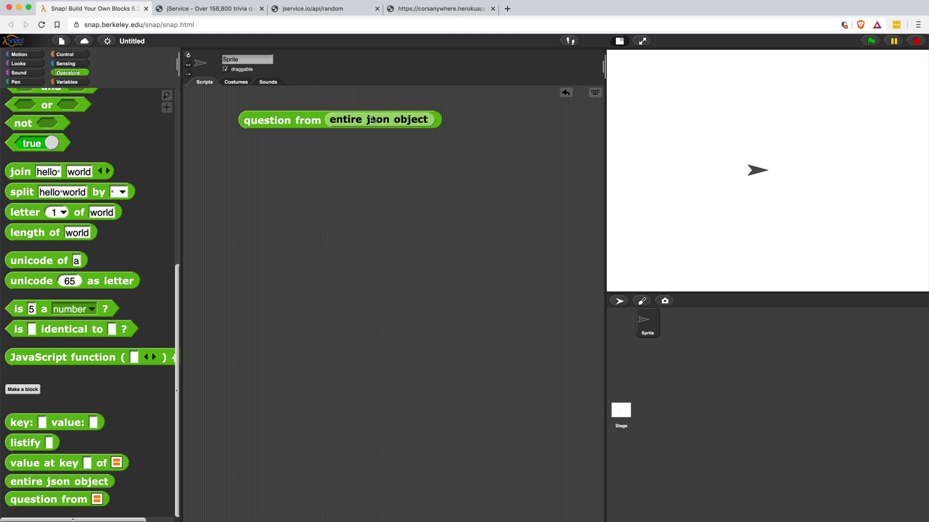
{"action": "left_click_drag", "start_coordinate": [379, 119], "coordinate": [435, 191]}
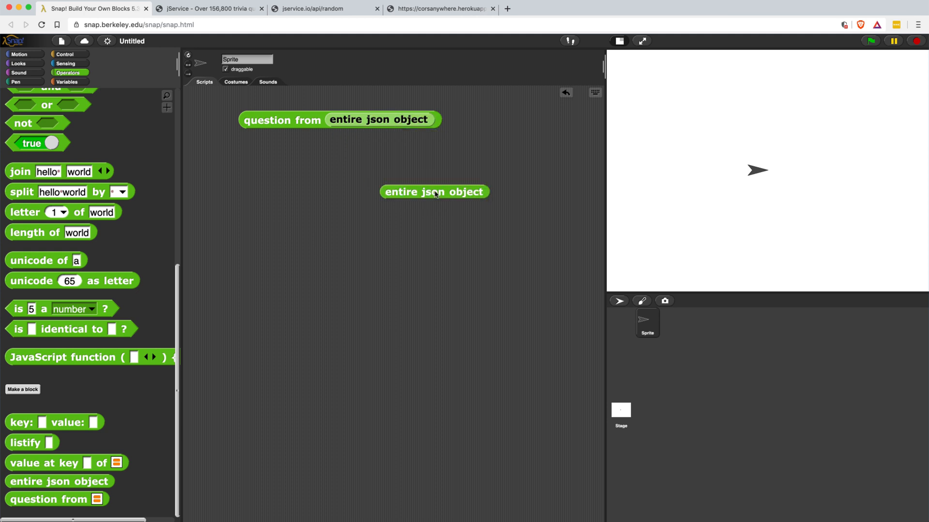
{"action": "left_click", "coordinate": [434, 192]}
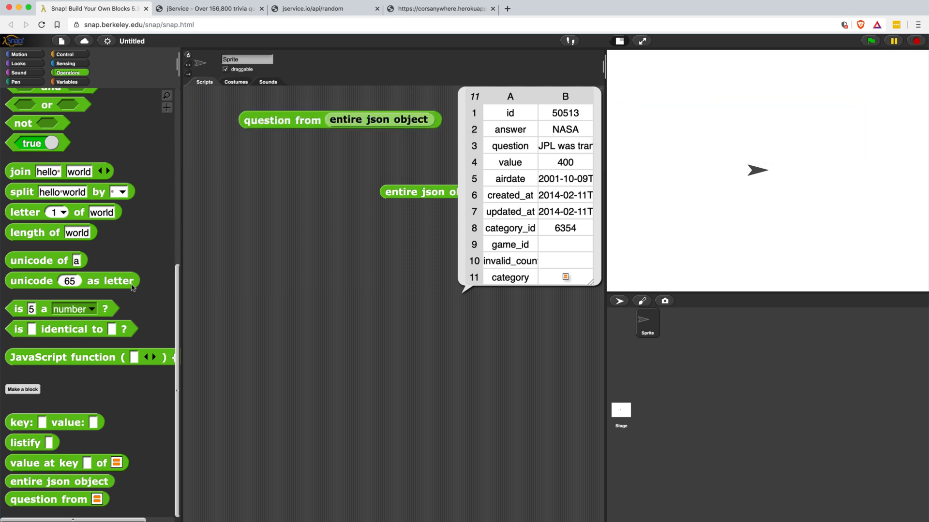
Create reporter 'answer from %list' with its input set to List type.
{"action": "left_click", "coordinate": [22, 390]}
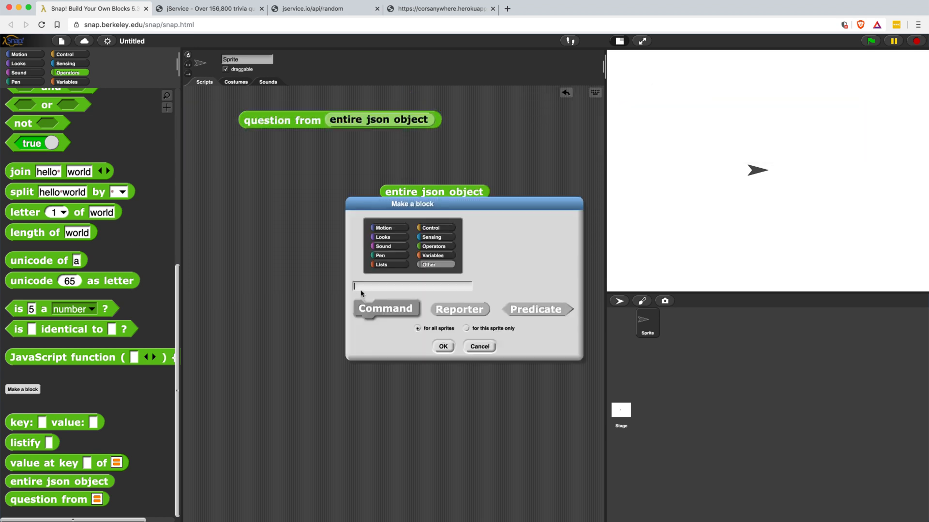
{"action": "left_click_drag", "start_coordinate": [412, 203], "coordinate": [280, 261]}
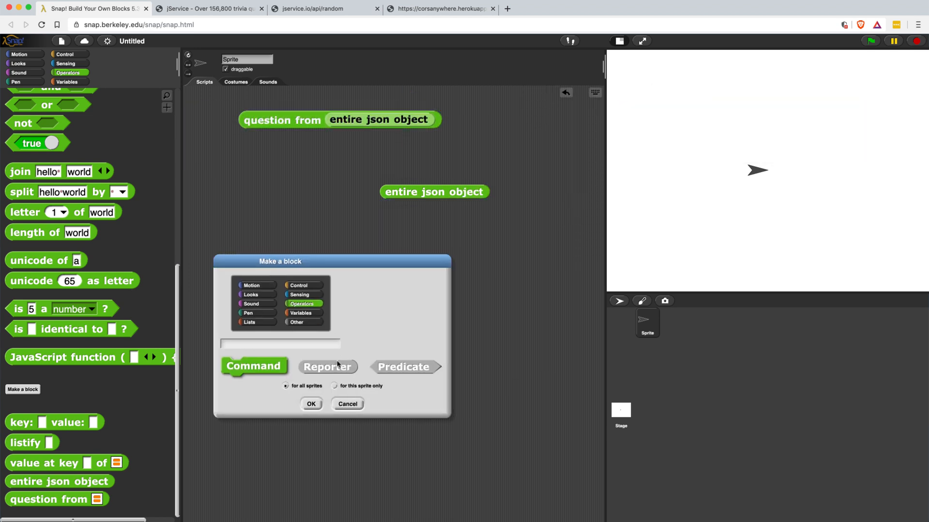
{"action": "type", "text": "answer fr"}
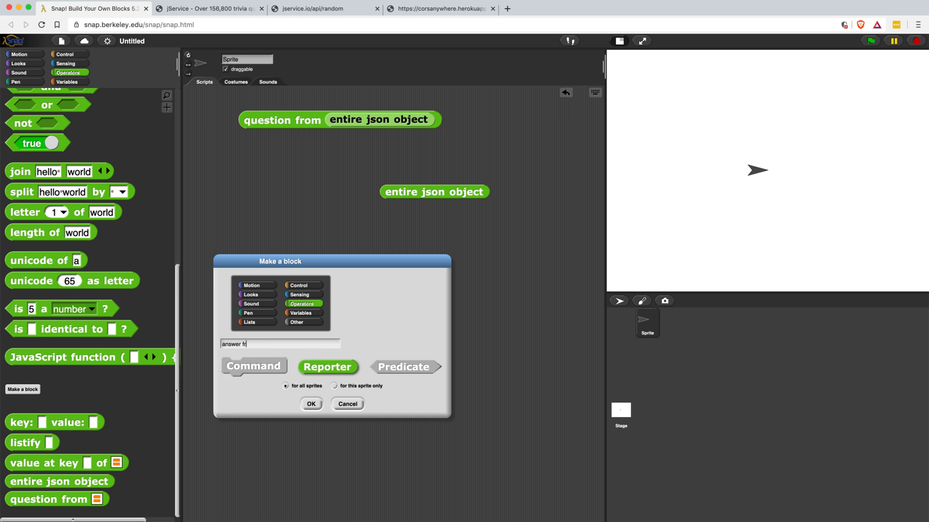
{"action": "type", "text": "om %"}
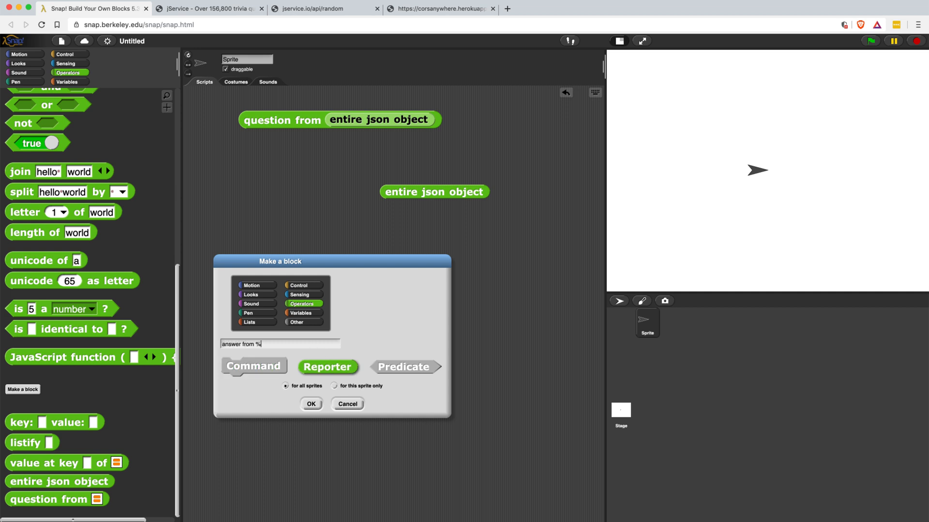
{"action": "type", "text": "list"}
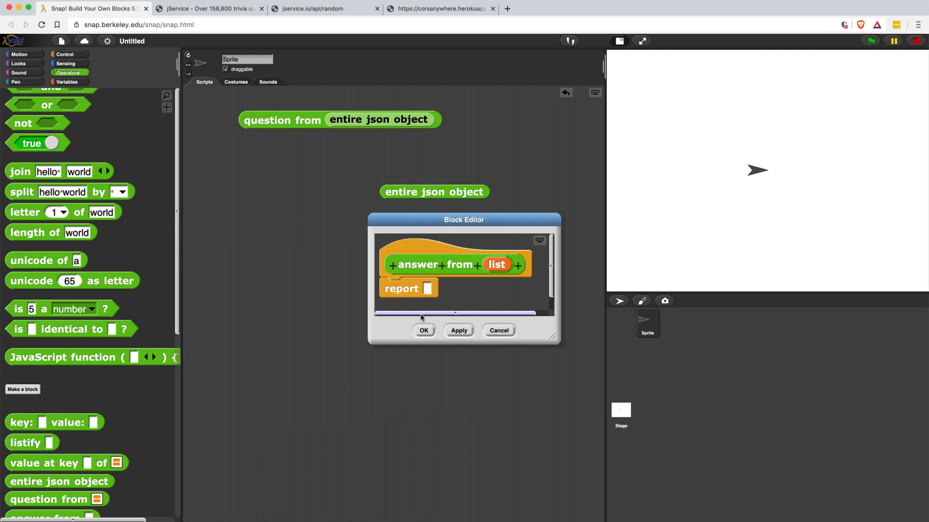
{"action": "left_click", "coordinate": [496, 264]}
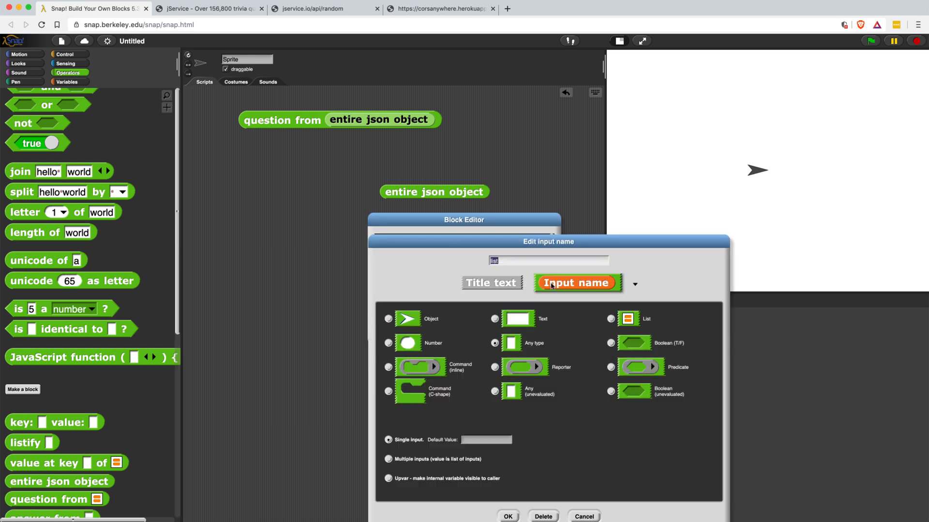
{"action": "left_click", "coordinate": [610, 319]}
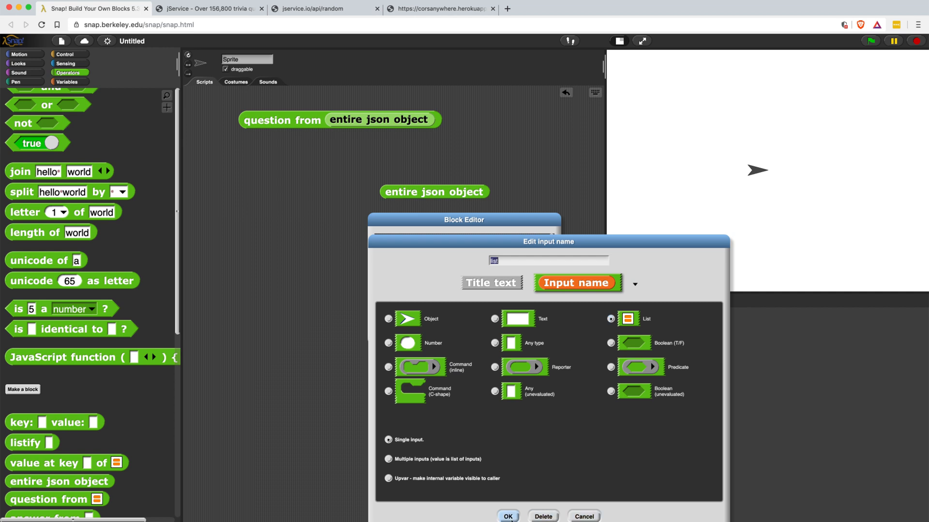
{"action": "left_click", "coordinate": [507, 516]}
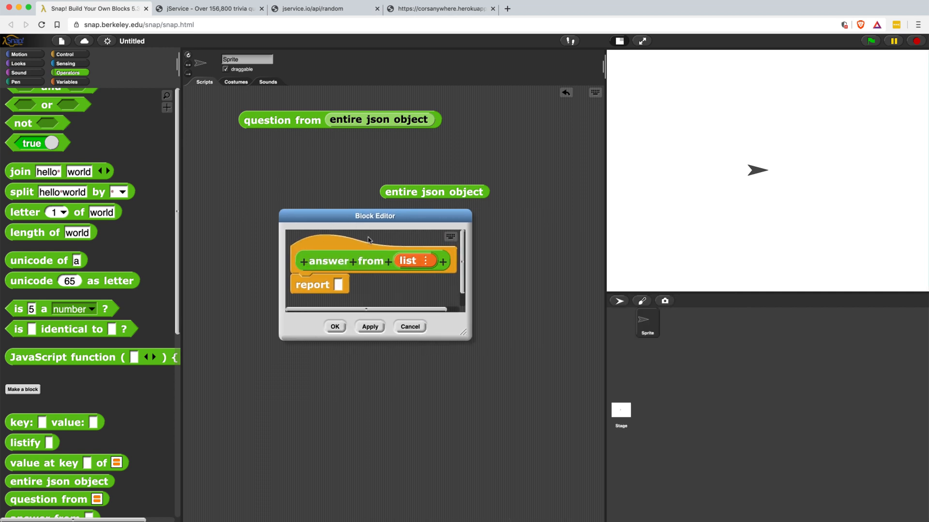
Make the definition report item 2 of item 2, then save it.
{"action": "left_click_drag", "start_coordinate": [466, 337], "coordinate": [634, 405]}
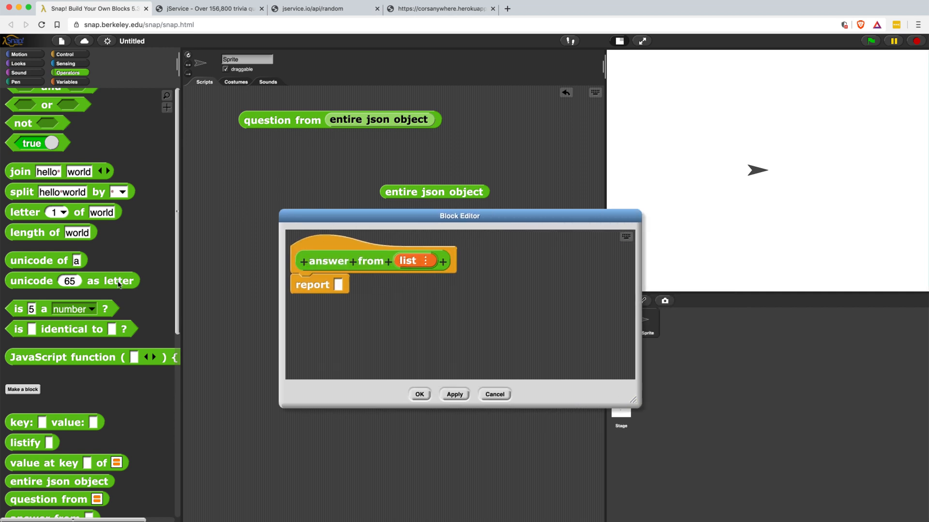
{"action": "left_click", "coordinate": [68, 82]}
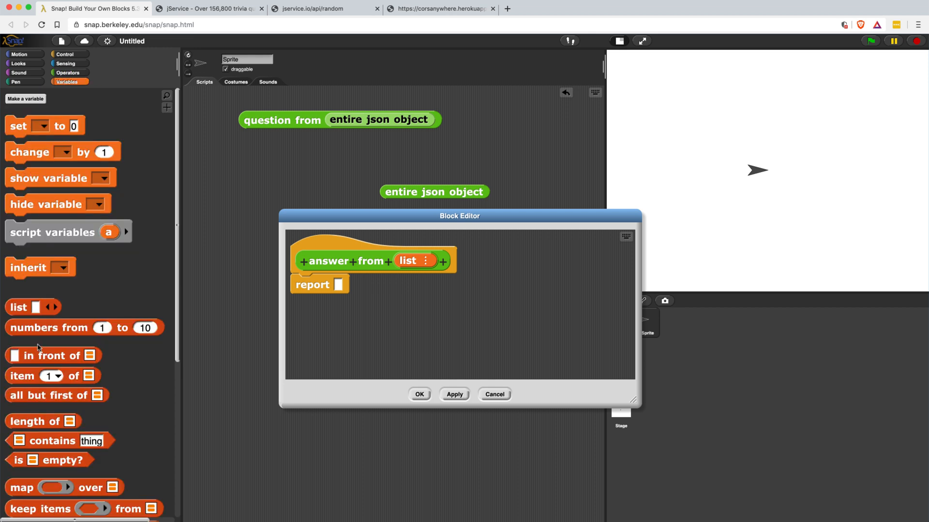
{"action": "left_click_drag", "start_coordinate": [53, 376], "coordinate": [347, 286]}
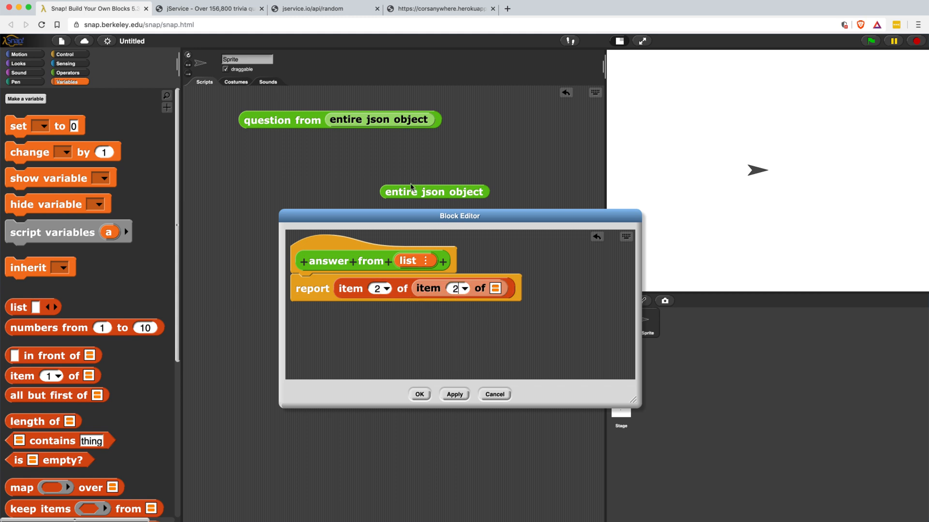
{"action": "left_click", "coordinate": [454, 395]}
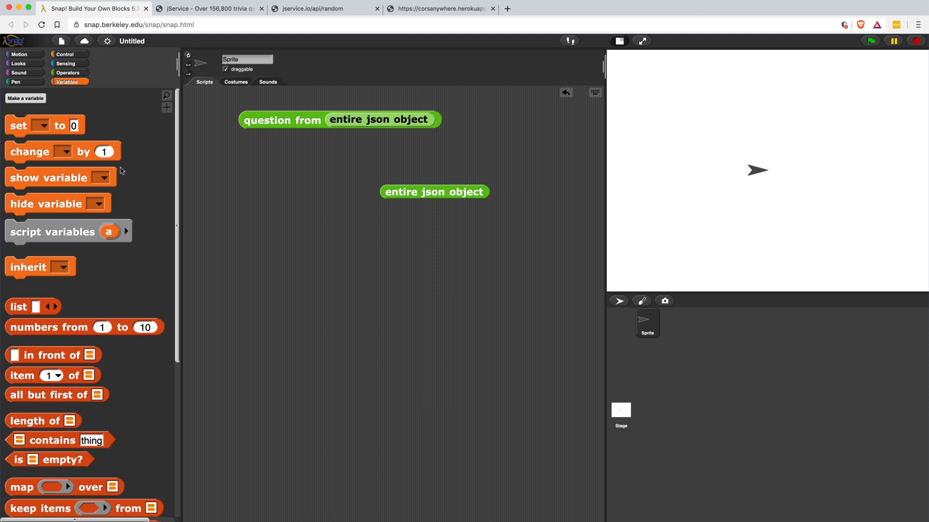
Test answer from, then wire its list parameter into the inner item lookup.
{"action": "left_click", "coordinate": [68, 72]}
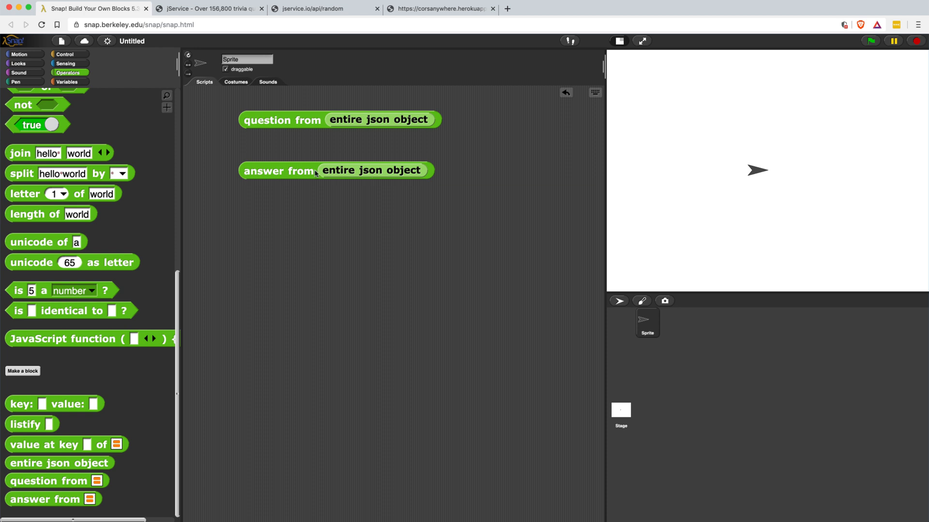
{"action": "left_click", "coordinate": [276, 171]}
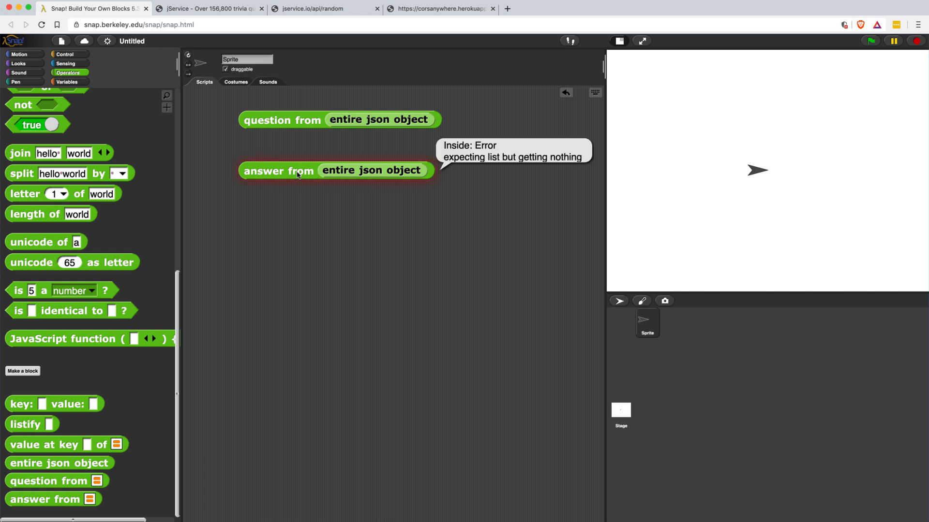
{"action": "right_click", "coordinate": [275, 171]}
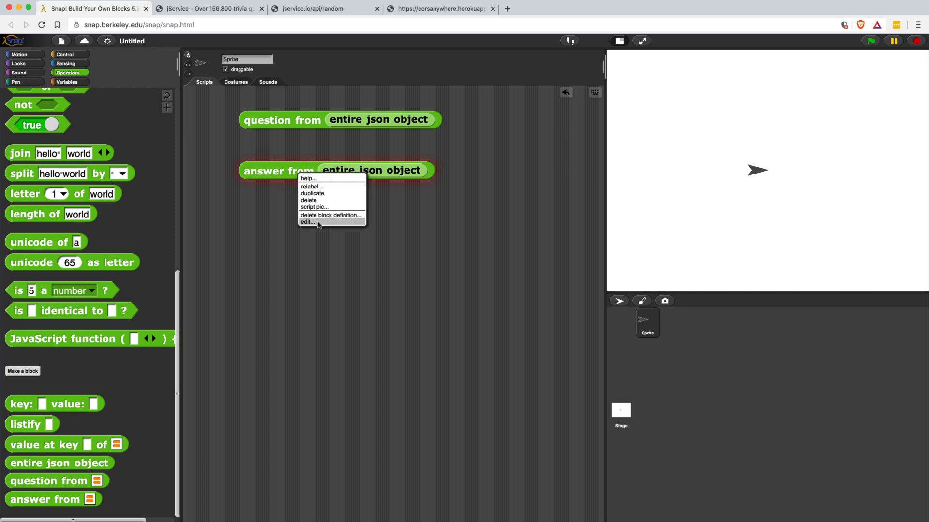
{"action": "left_click", "coordinate": [306, 222]}
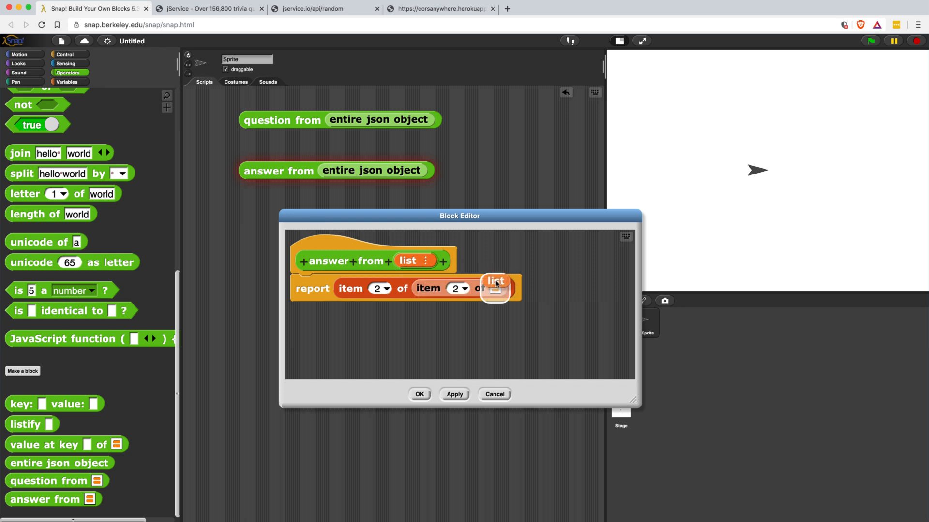
{"action": "left_click_drag", "start_coordinate": [495, 287], "coordinate": [504, 288]}
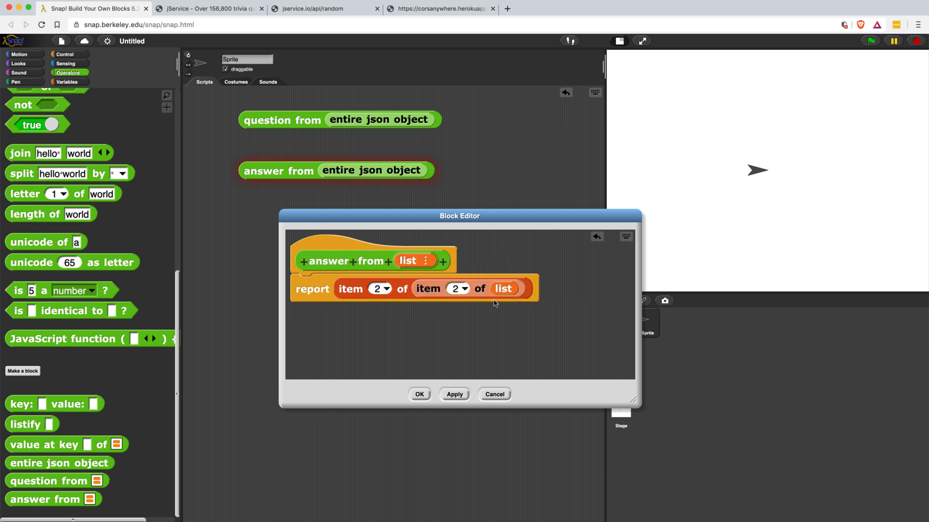
{"action": "left_click", "coordinate": [454, 394]}
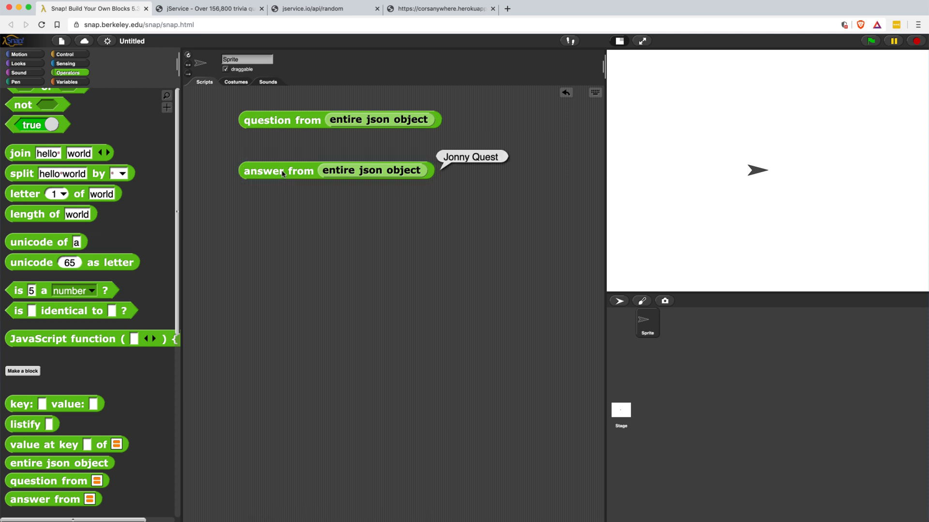
Run answer from and question from repeatedly for fresh clues, then show Variables.
{"action": "left_click", "coordinate": [279, 171]}
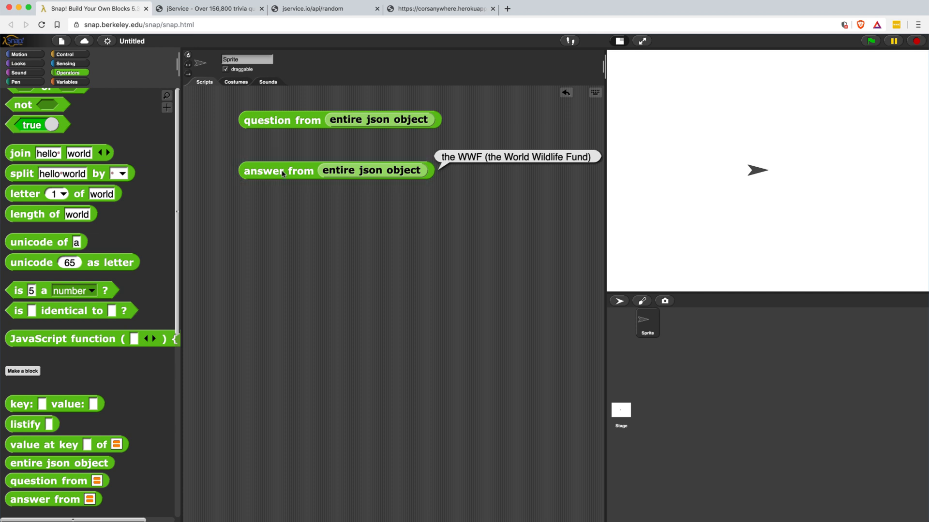
{"action": "left_click", "coordinate": [282, 120]}
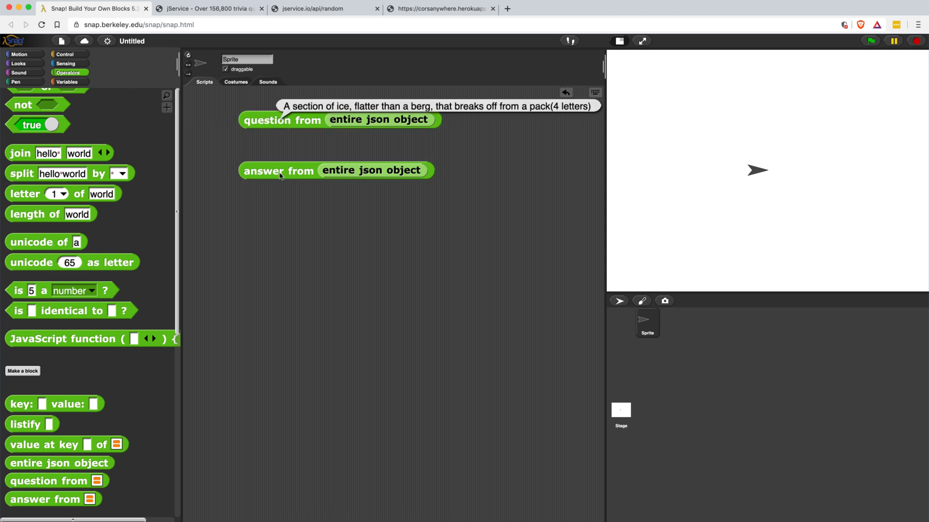
{"action": "left_click", "coordinate": [282, 121]}
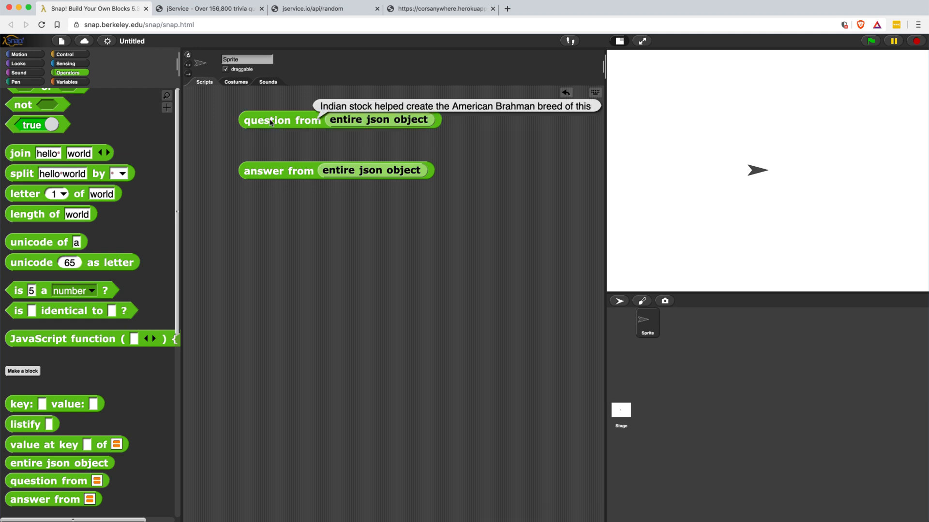
{"action": "left_click", "coordinate": [281, 119]}
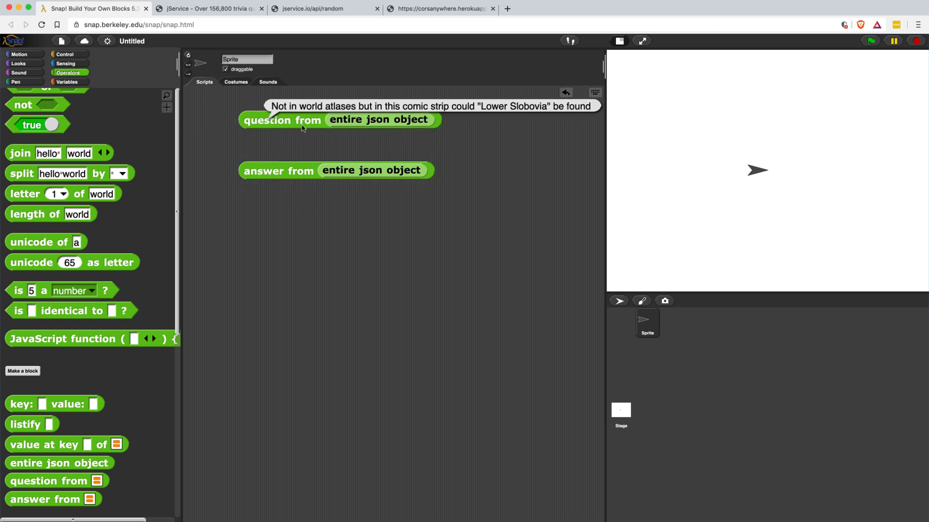
{"action": "left_click", "coordinate": [67, 82]}
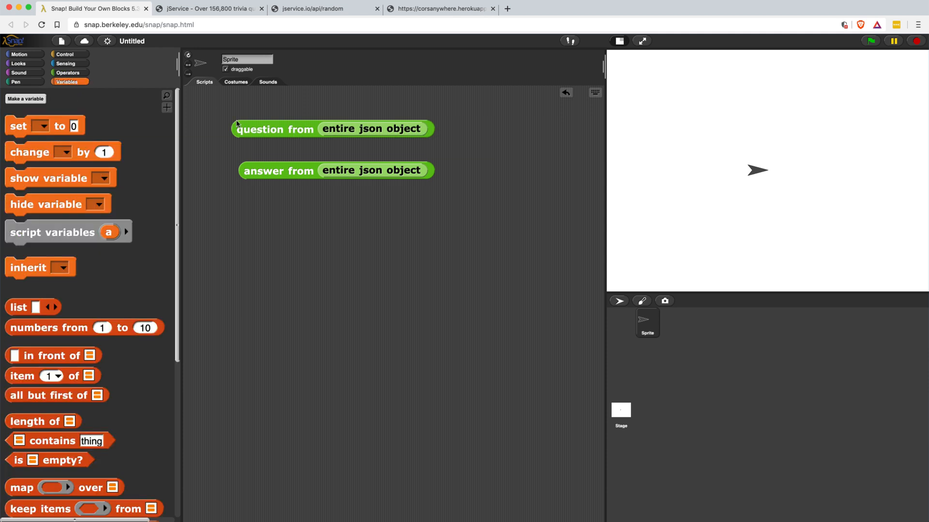
Make variable questionAtHand and set it to 'entire json object'.
{"action": "left_click", "coordinate": [26, 99]}
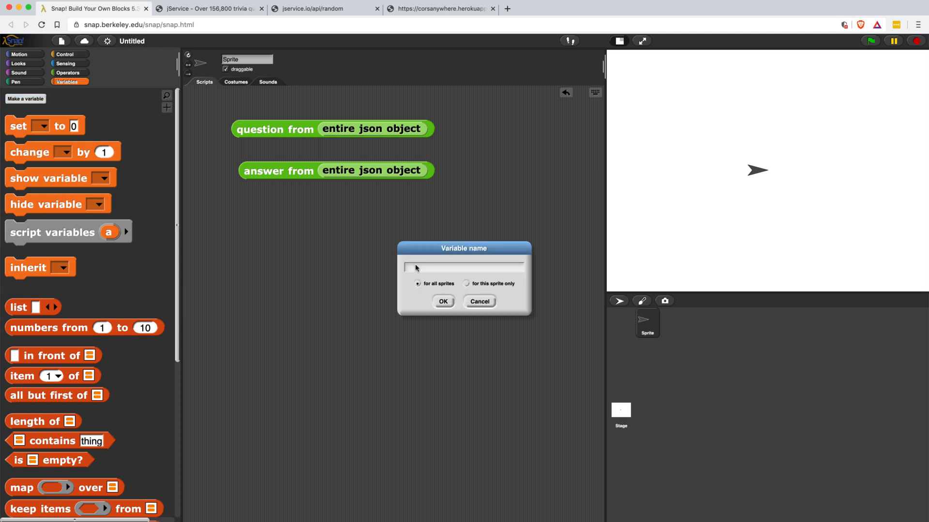
{"action": "type", "text": "quesiton"}
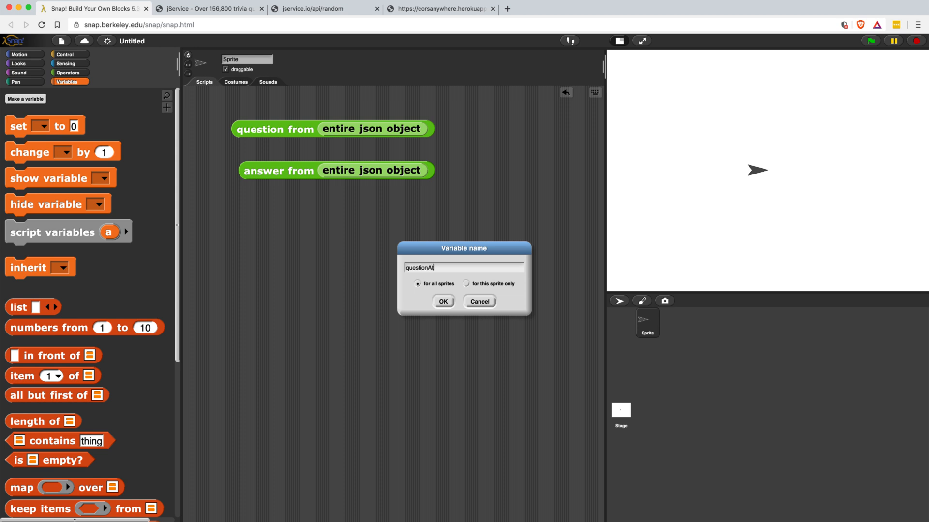
{"action": "left_click", "coordinate": [442, 302]}
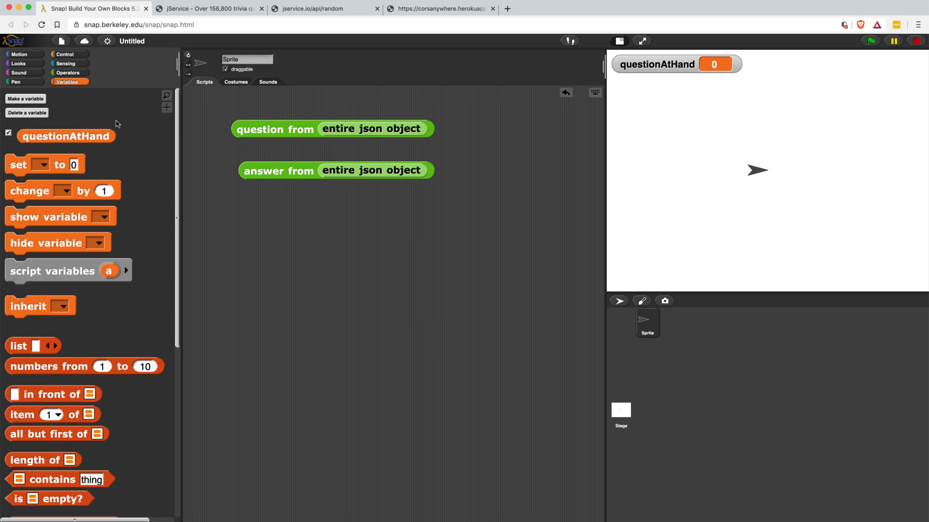
{"action": "left_click_drag", "start_coordinate": [18, 164], "coordinate": [302, 229]}
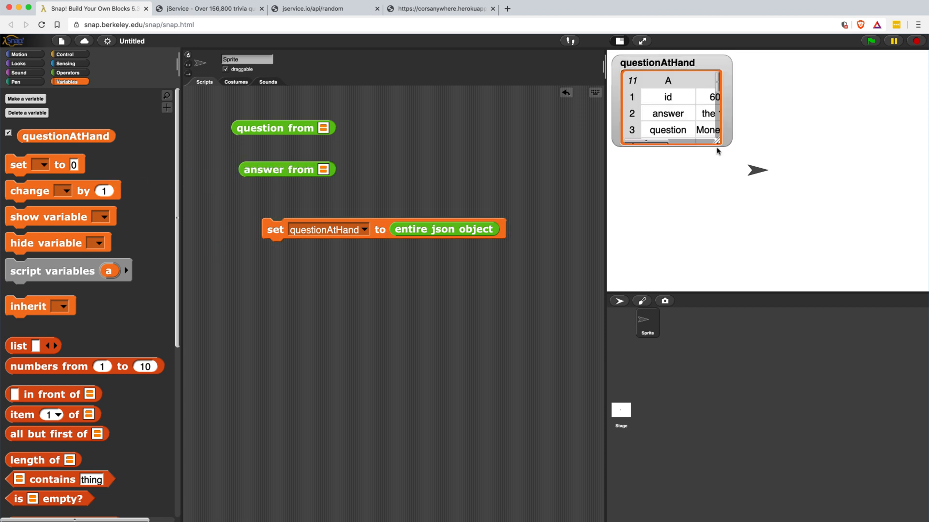
Enlarge the questionAtHand watcher and run question from and answer from twice each.
{"action": "left_click_drag", "start_coordinate": [723, 142], "coordinate": [788, 259]}
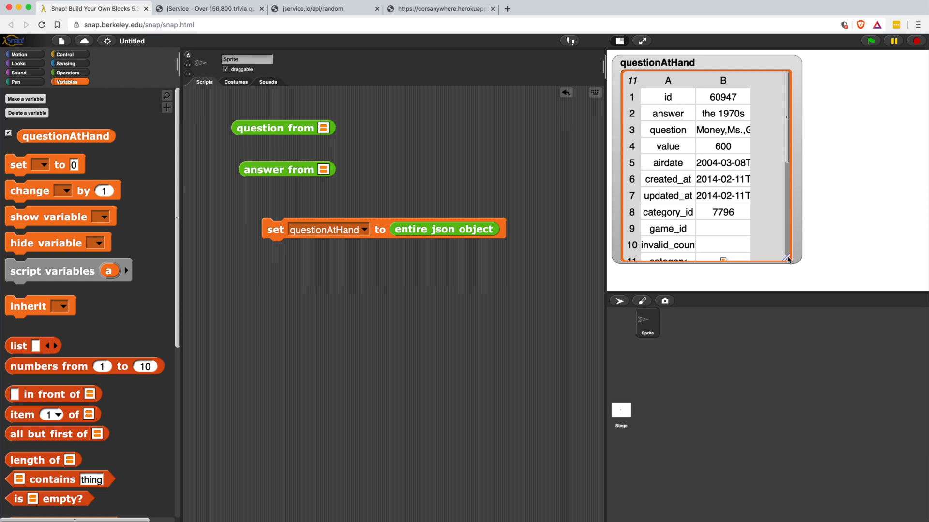
{"action": "mouse_move", "coordinate": [413, 132]}
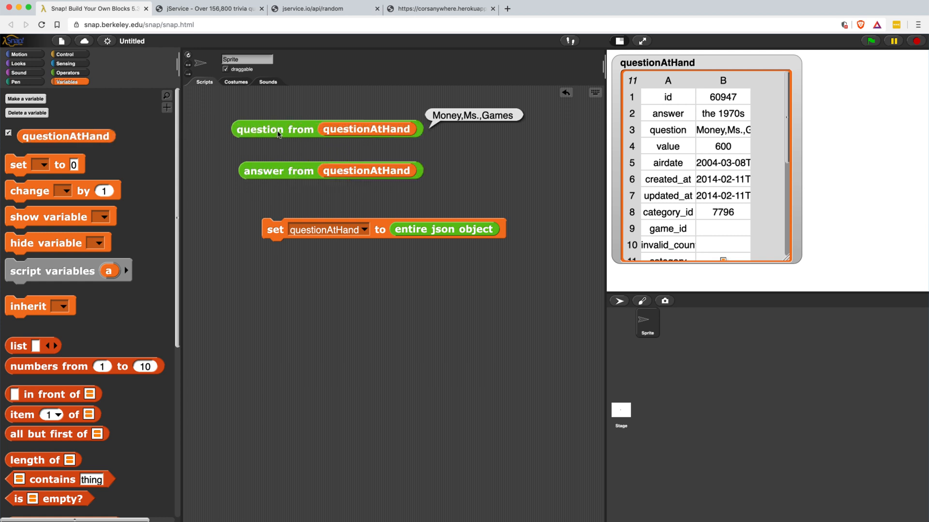
{"action": "left_click", "coordinate": [326, 129]}
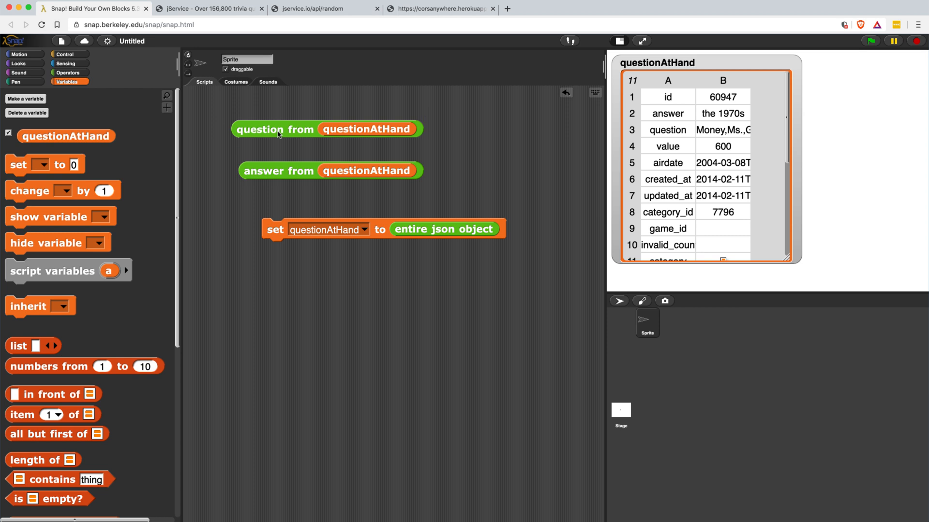
{"action": "mouse_move", "coordinate": [282, 176]}
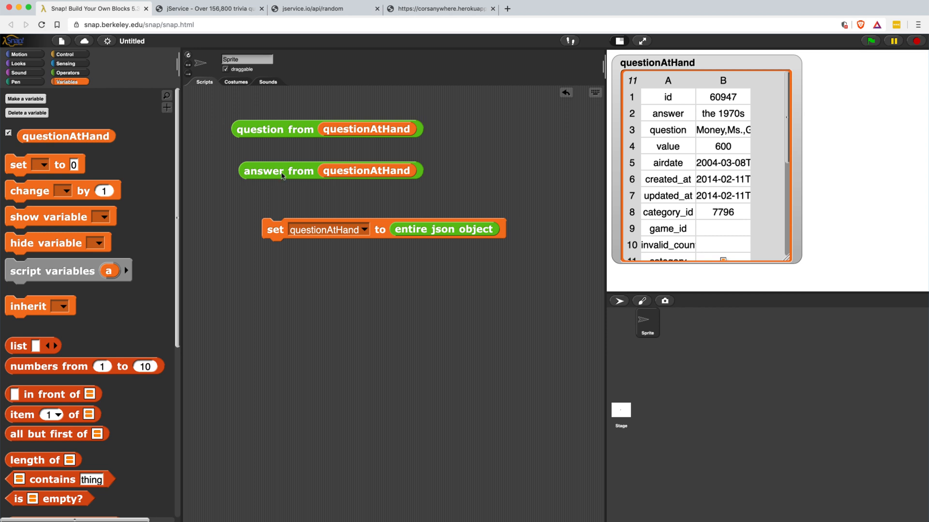
{"action": "left_click", "coordinate": [278, 170]}
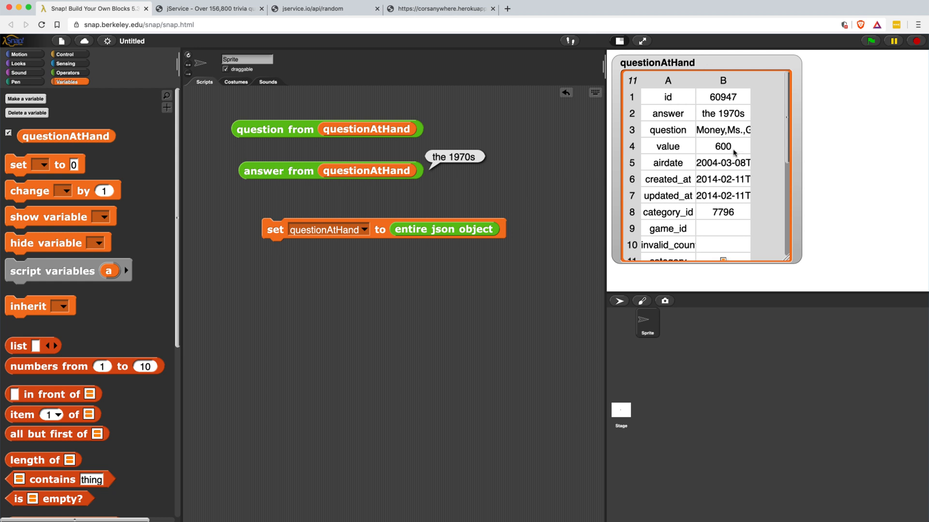
{"action": "mouse_move", "coordinate": [713, 111]}
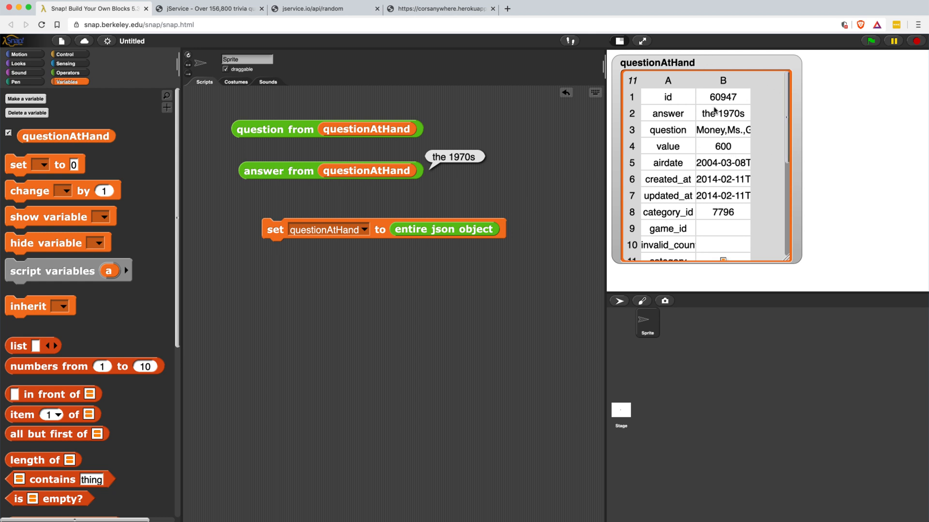
{"action": "left_click", "coordinate": [275, 129]}
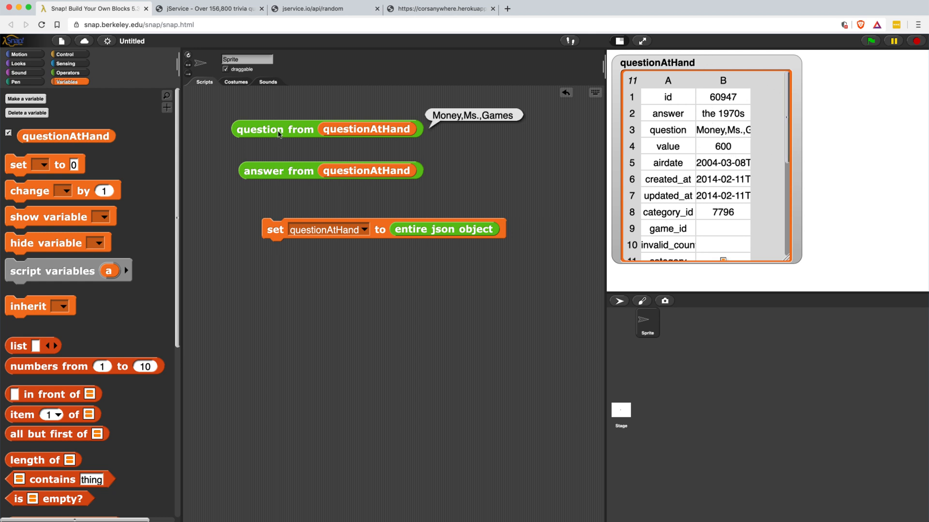
{"action": "left_click", "coordinate": [279, 171]}
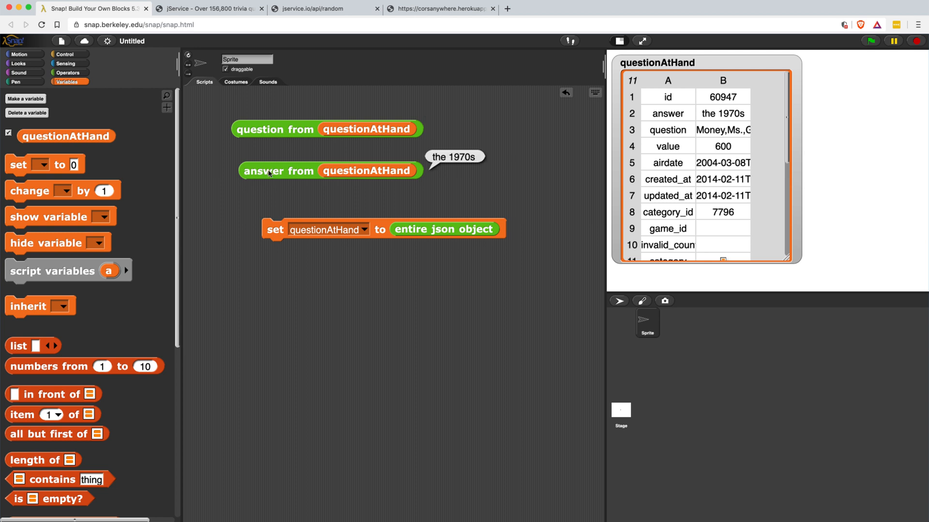